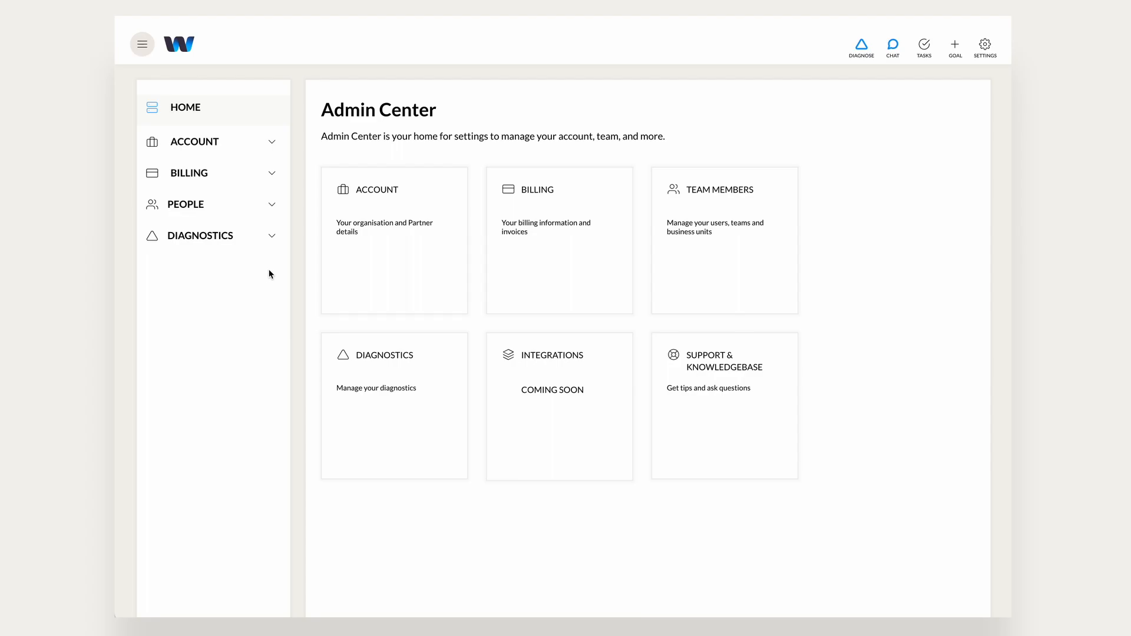
# - Expand Diagnostics in the Admin Center sidebar and go to the Leadership page
pyautogui.click(201, 235)
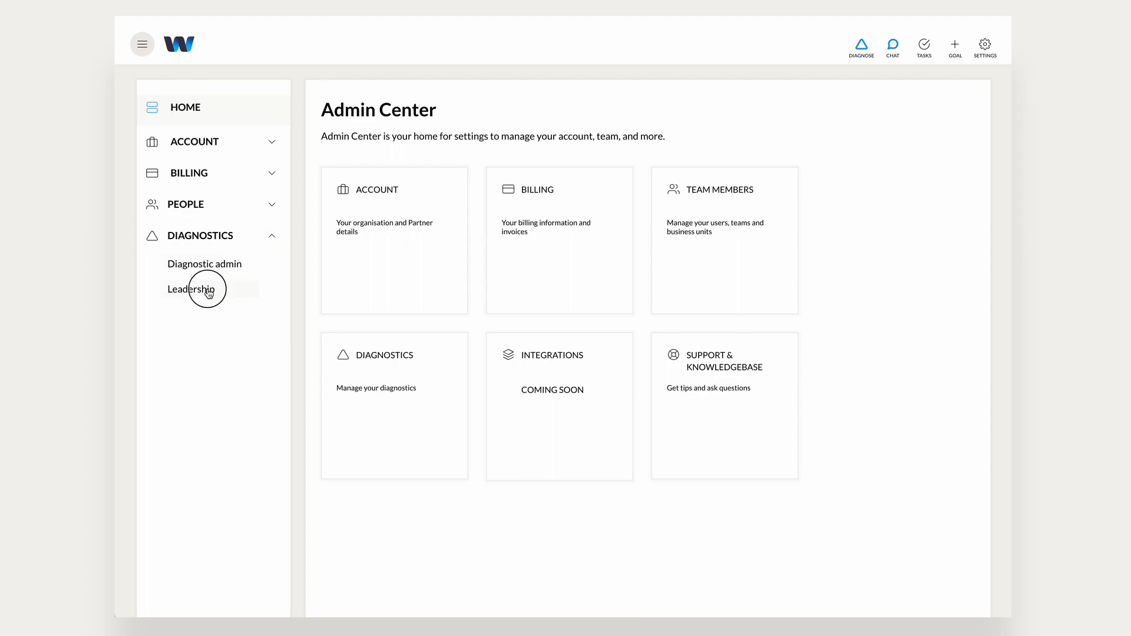
pyautogui.click(191, 289)
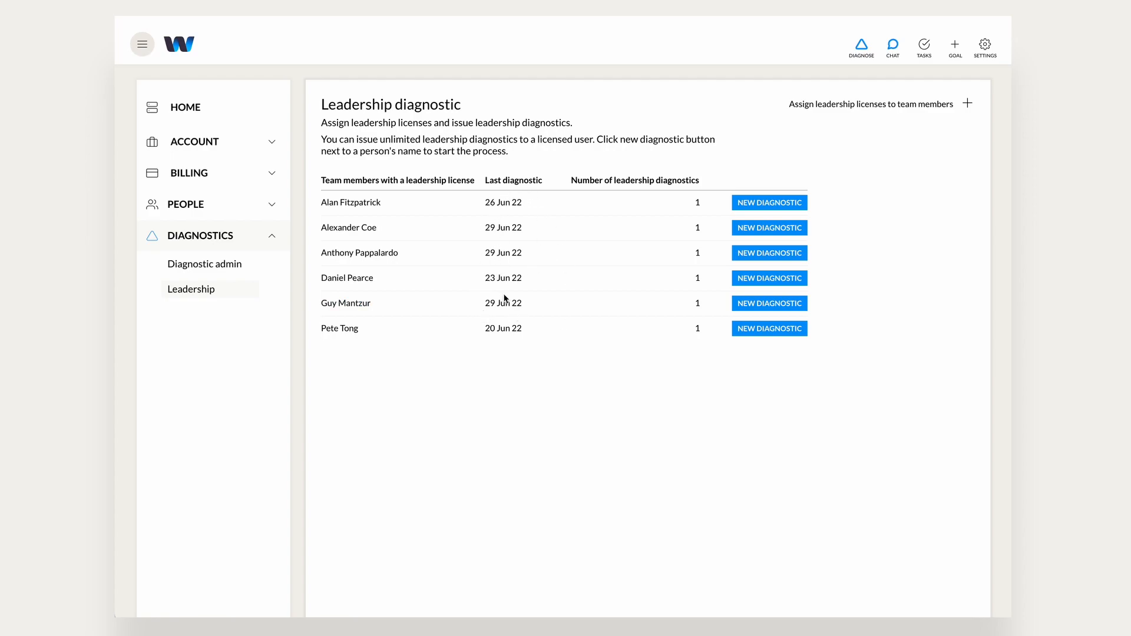
pyautogui.moveTo(724, 386)
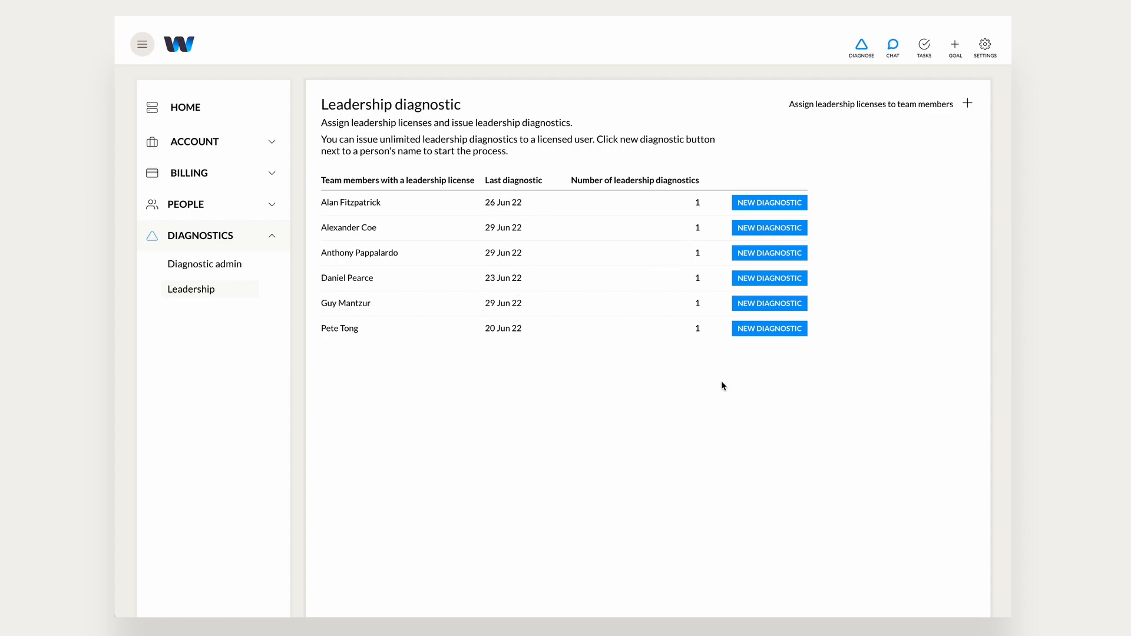
pyautogui.moveTo(835, 160)
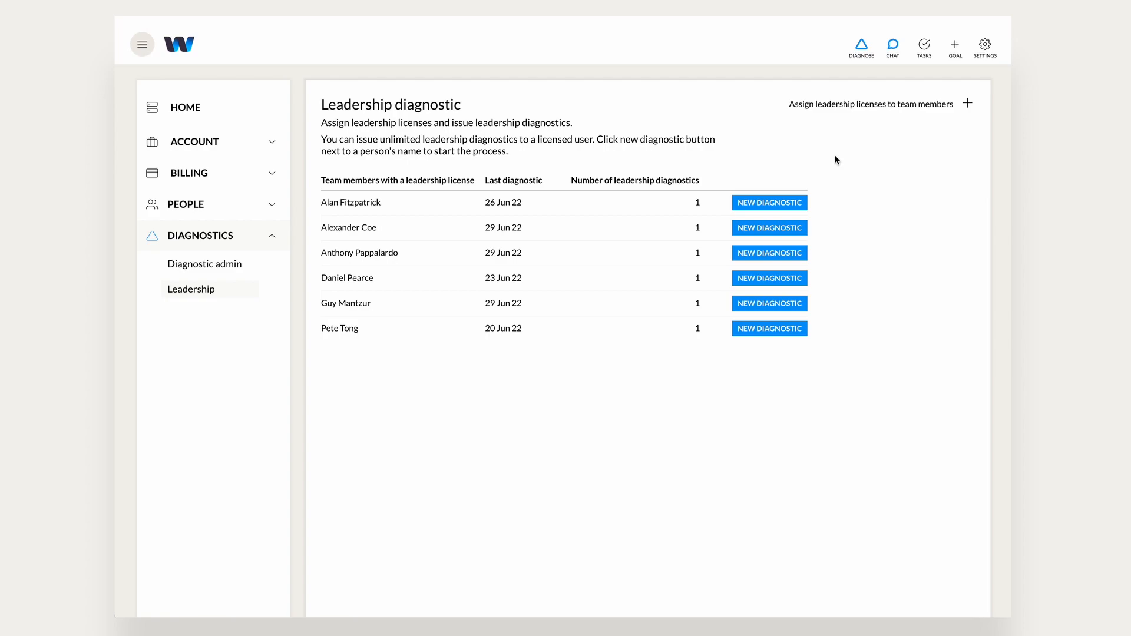
pyautogui.moveTo(878, 113)
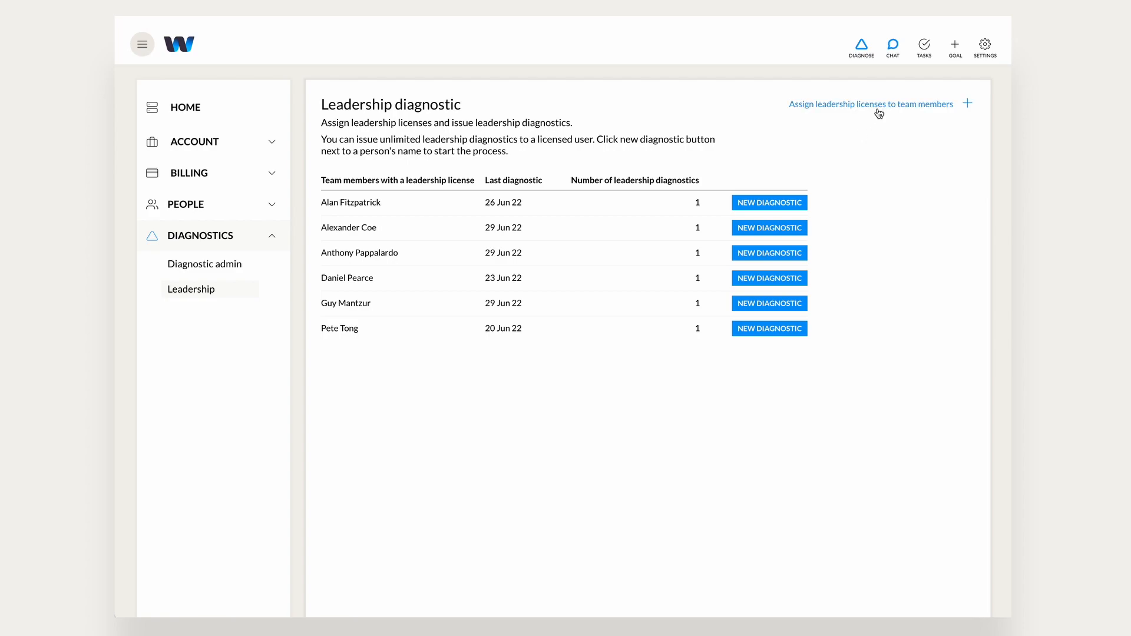
# - Assign leadership licenses to Carl Cox and Damian Lazarus and save
pyautogui.click(870, 104)
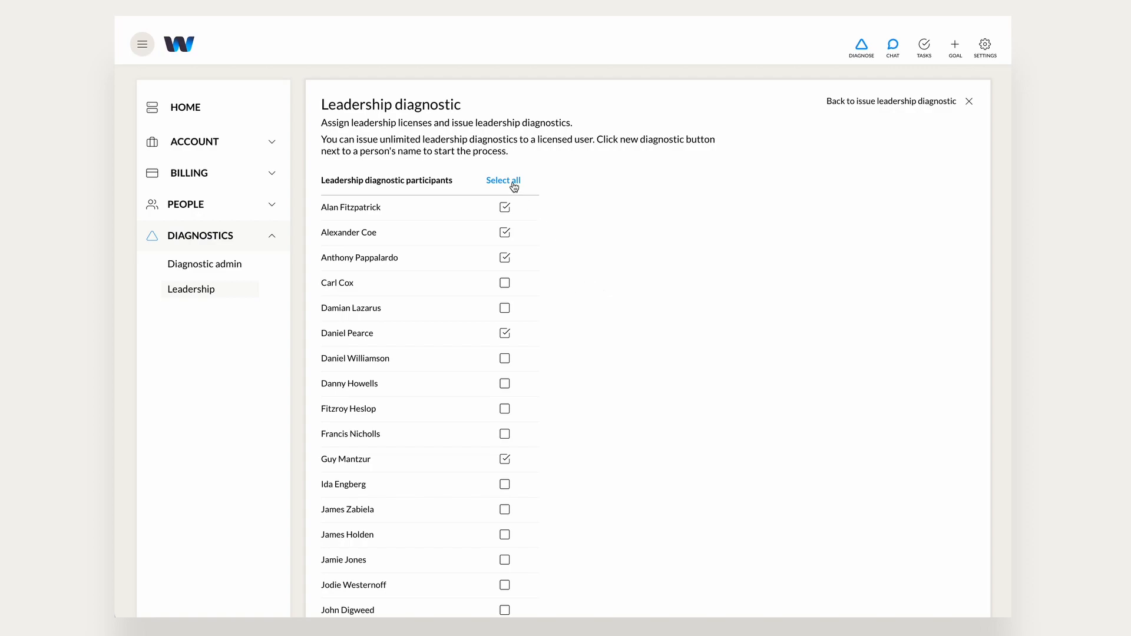
pyautogui.moveTo(518, 288)
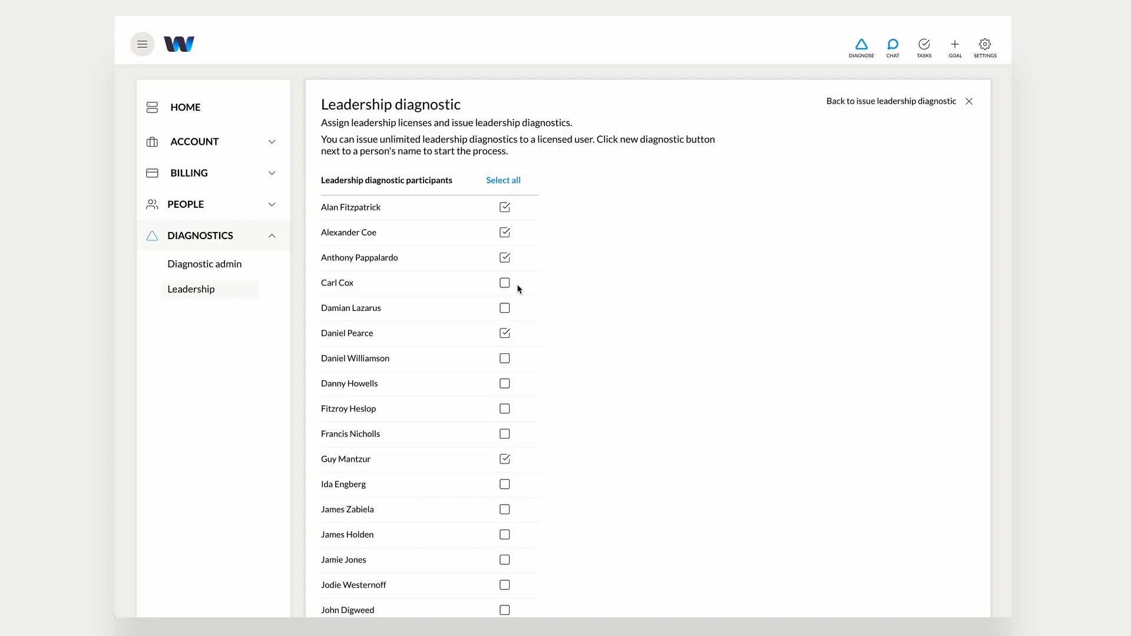
pyautogui.click(505, 282)
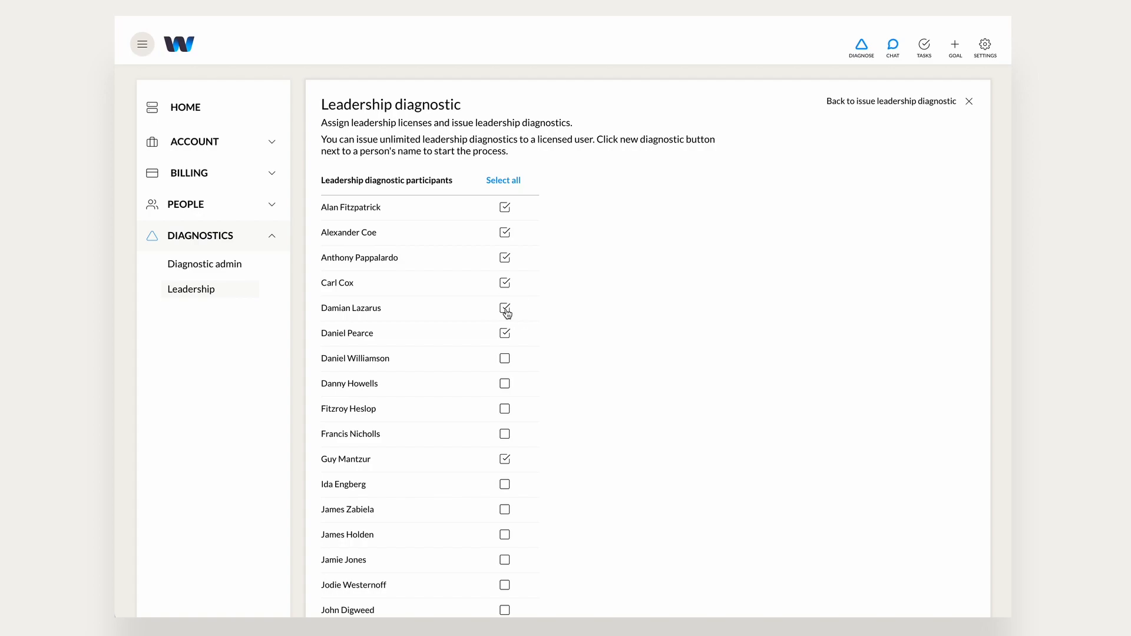
pyautogui.scroll(-3)
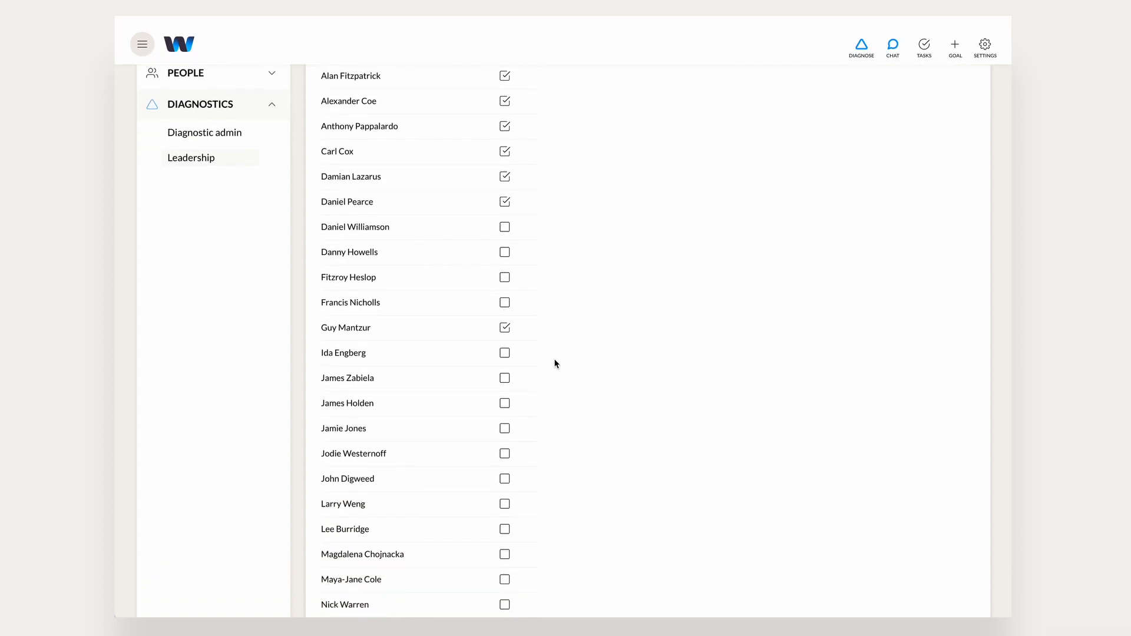
pyautogui.scroll(-3)
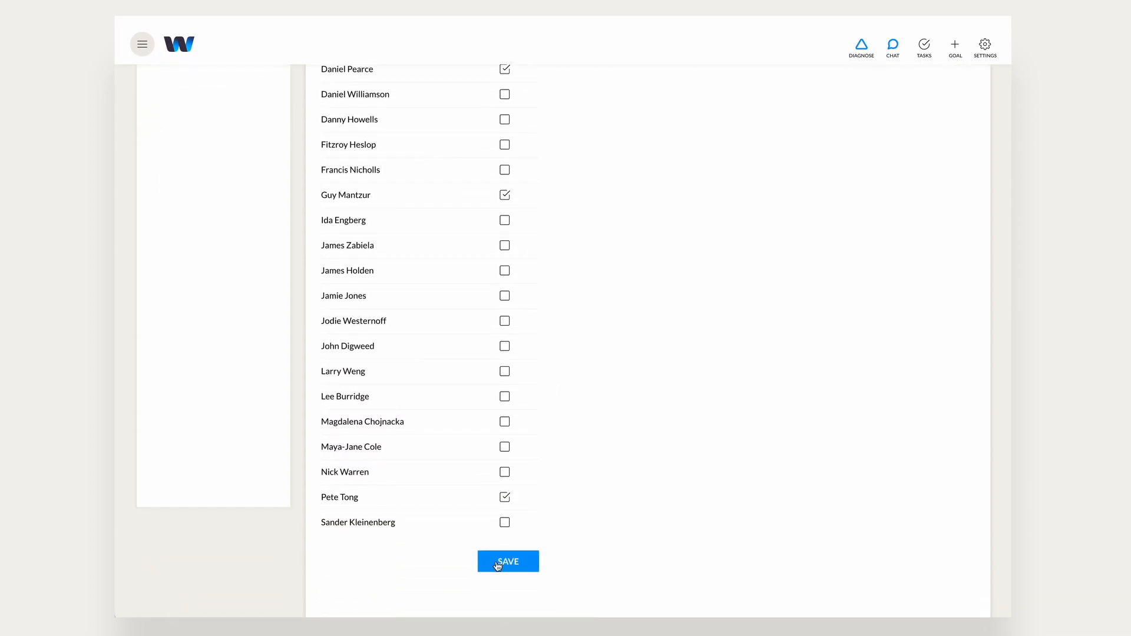
pyautogui.click(508, 562)
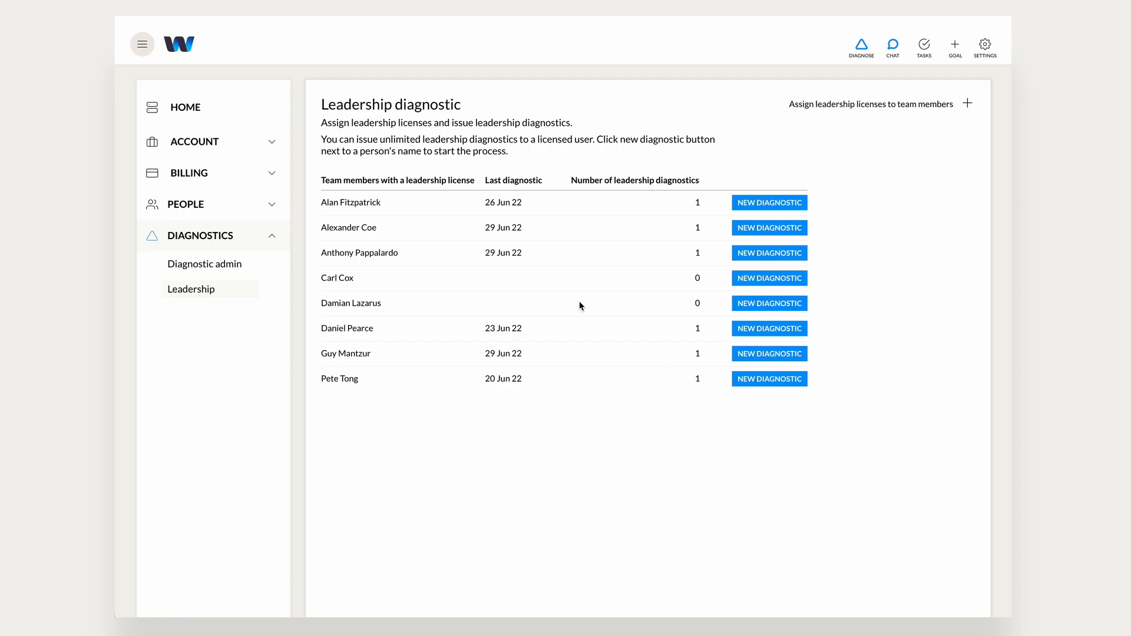
pyautogui.moveTo(842, 312)
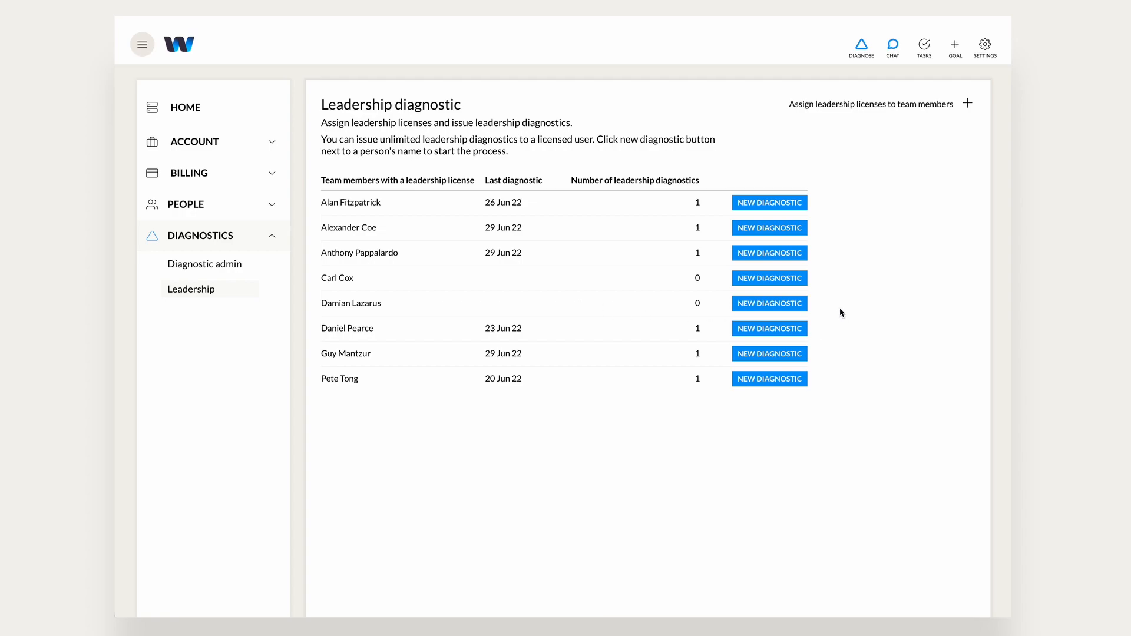
pyautogui.click(769, 303)
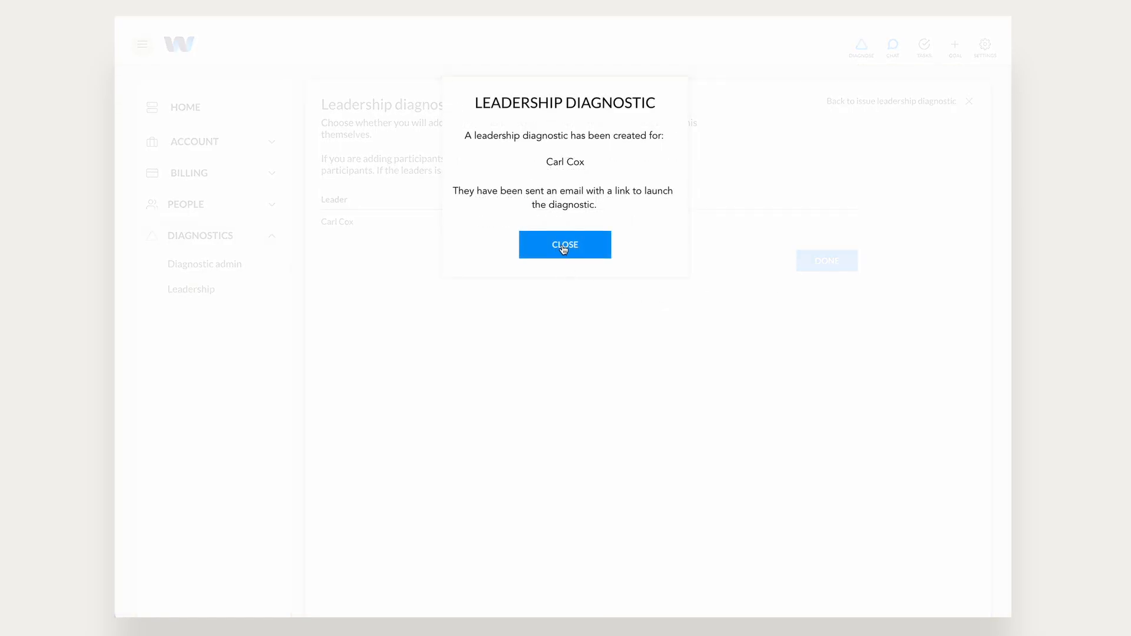
pyautogui.click(566, 244)
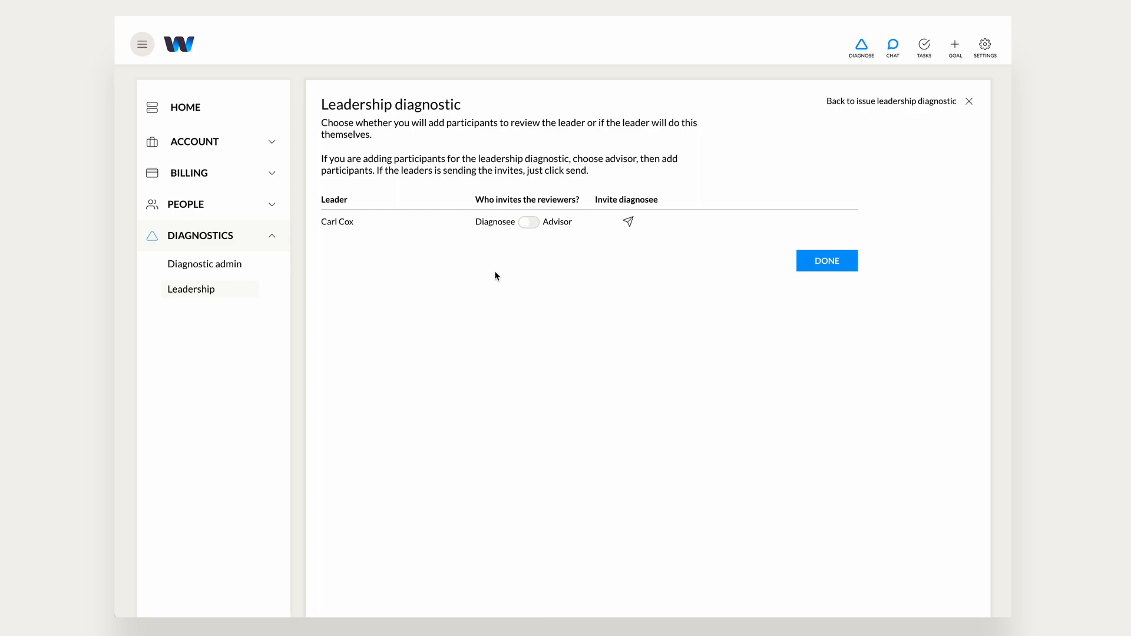
pyautogui.moveTo(590, 248)
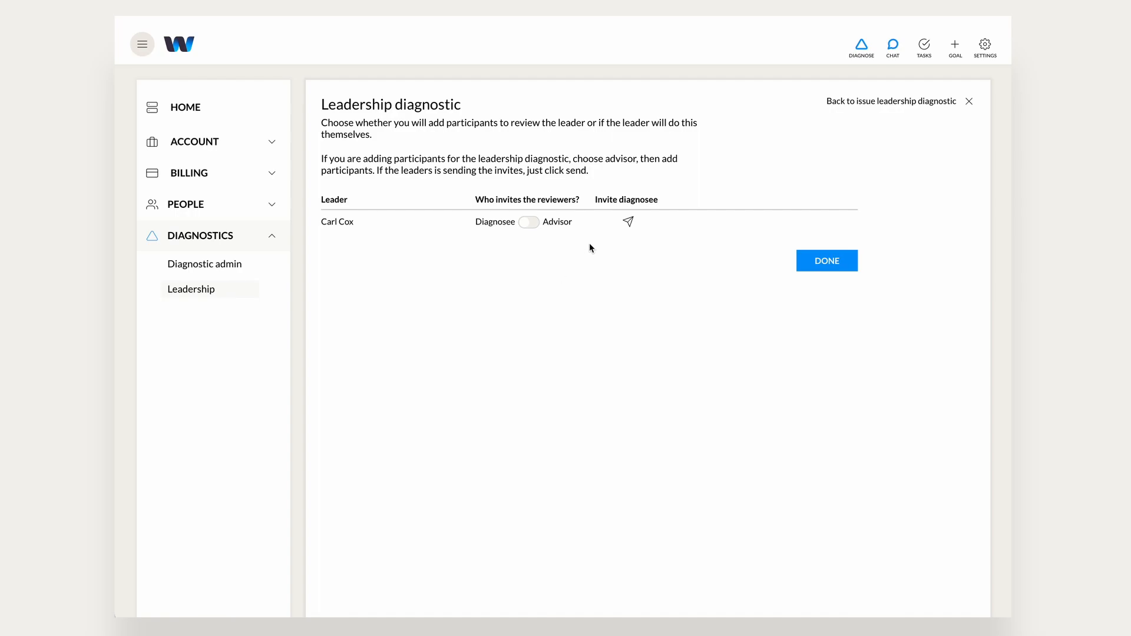
pyautogui.moveTo(565, 236)
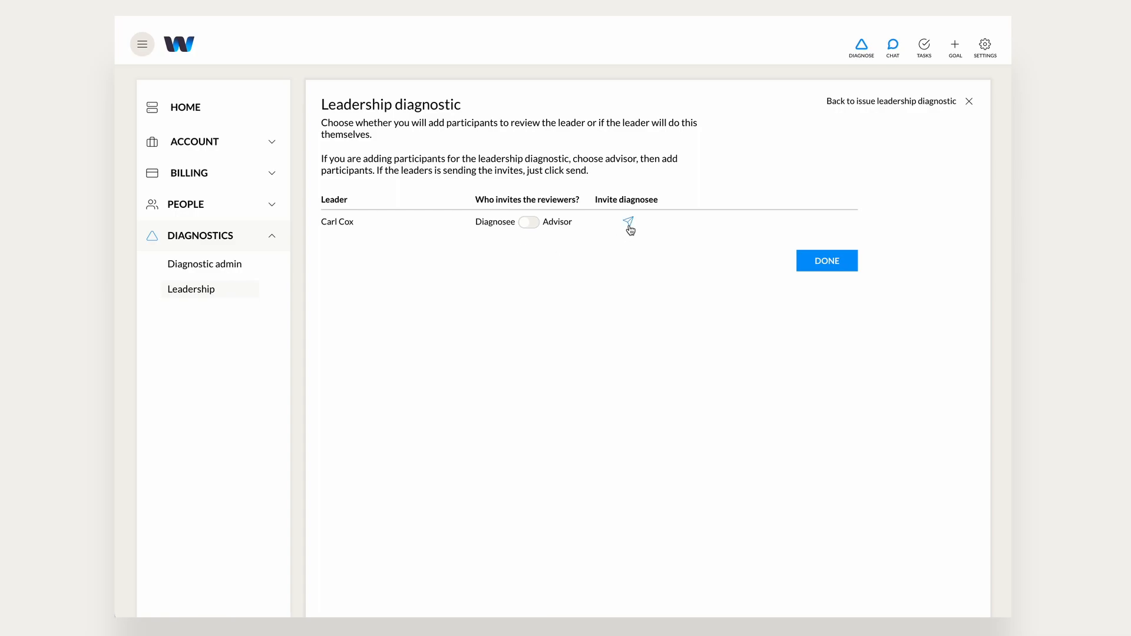
pyautogui.click(627, 219)
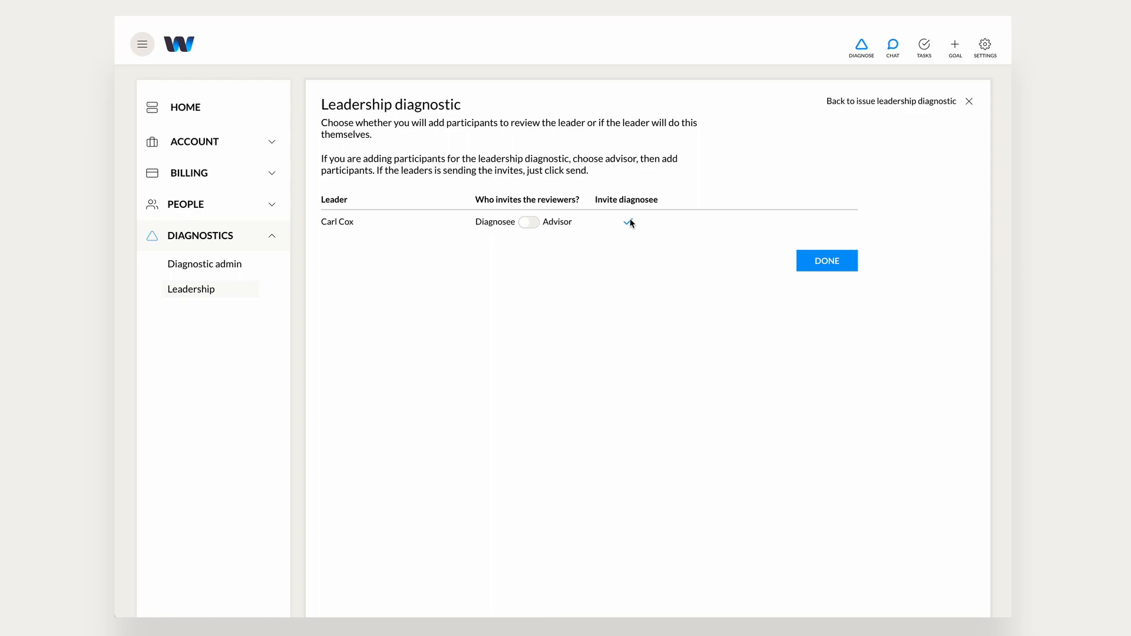
pyautogui.click(627, 222)
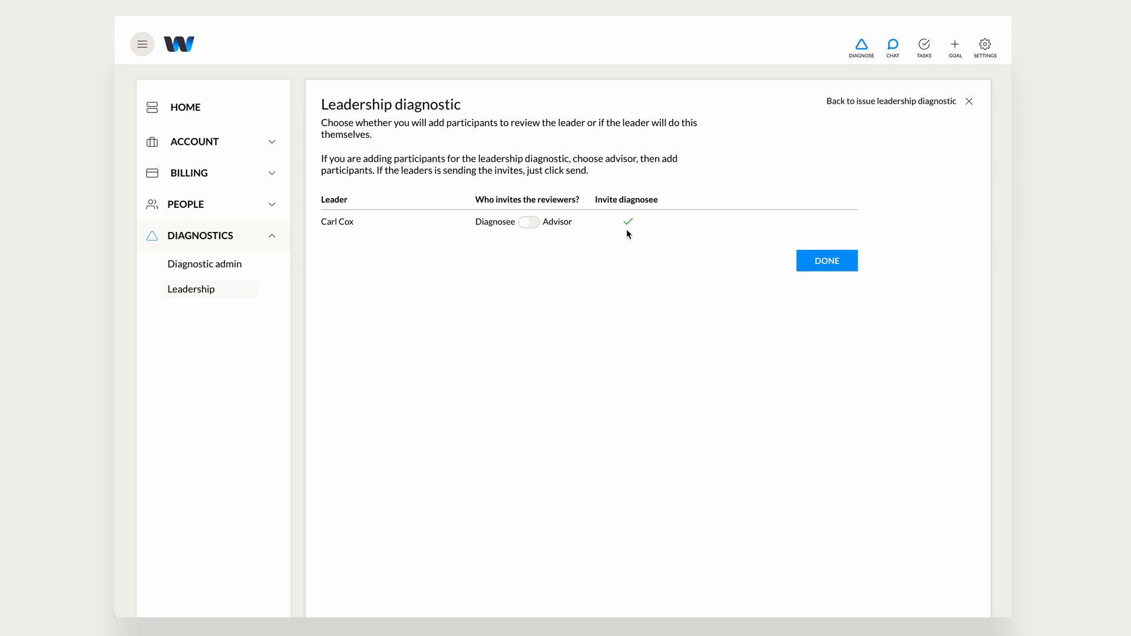
pyautogui.click(826, 261)
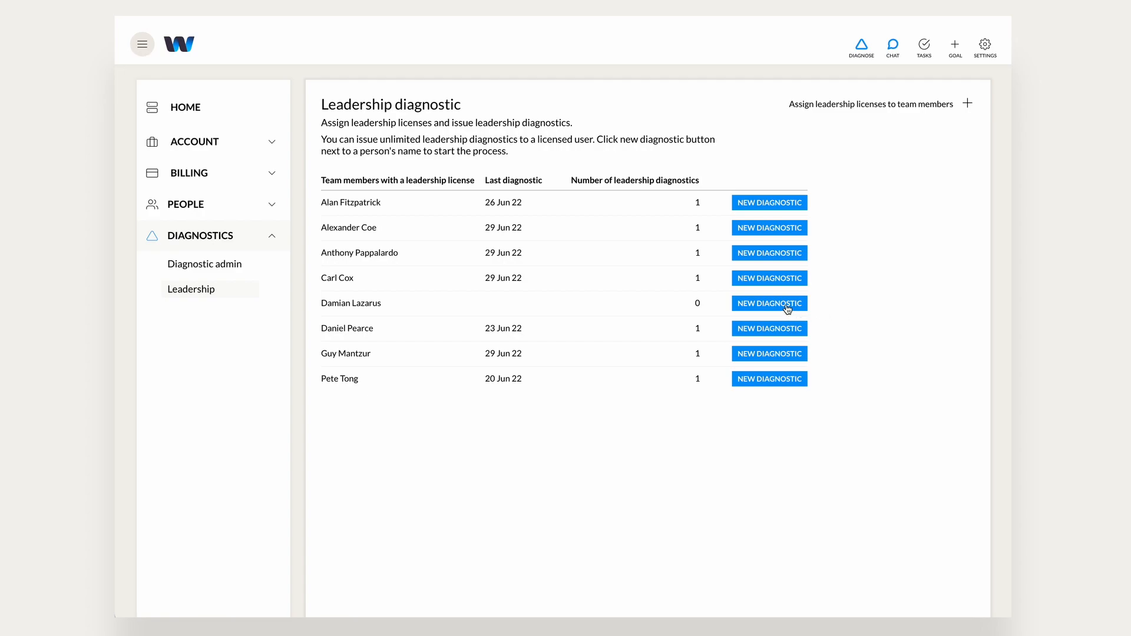
pyautogui.click(769, 303)
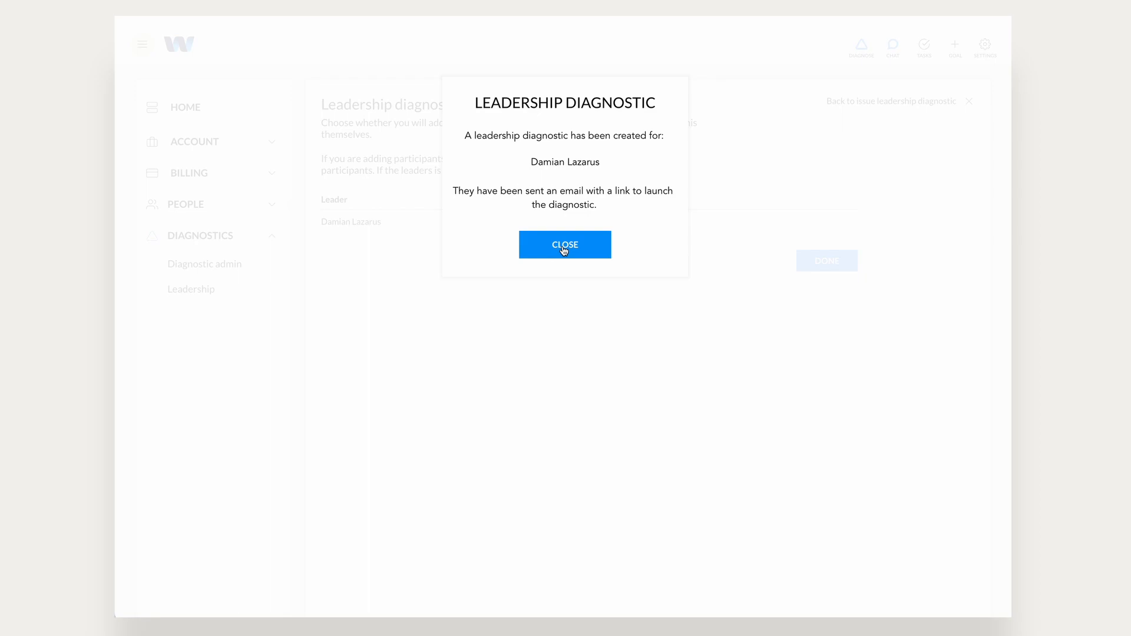
pyautogui.click(565, 244)
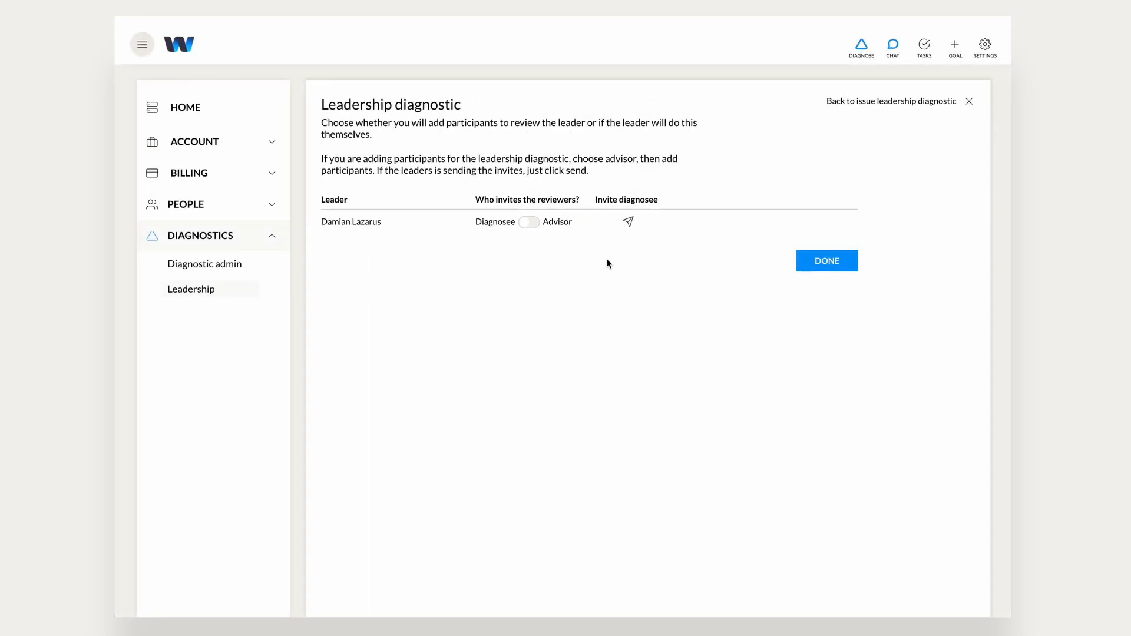
pyautogui.click(528, 222)
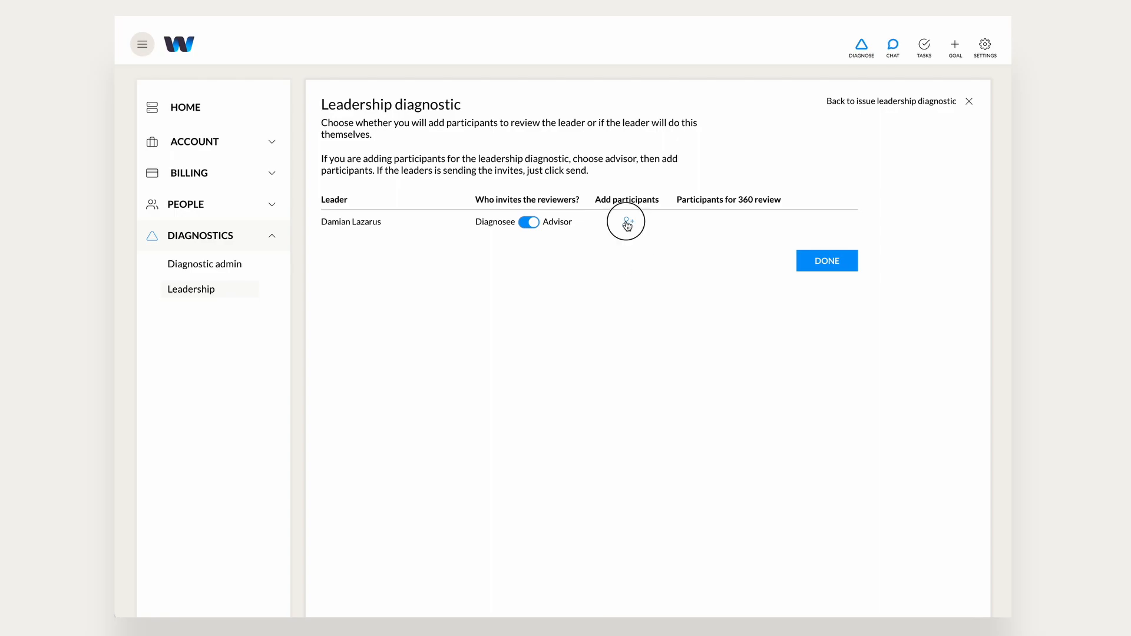
pyautogui.click(627, 222)
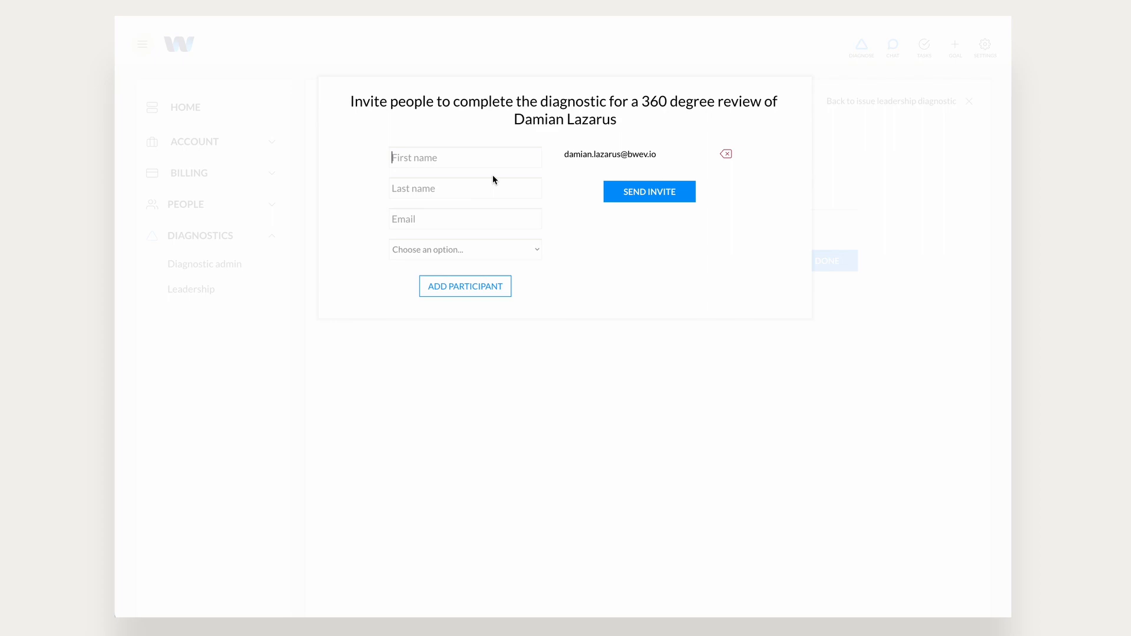
pyautogui.write('Darren')
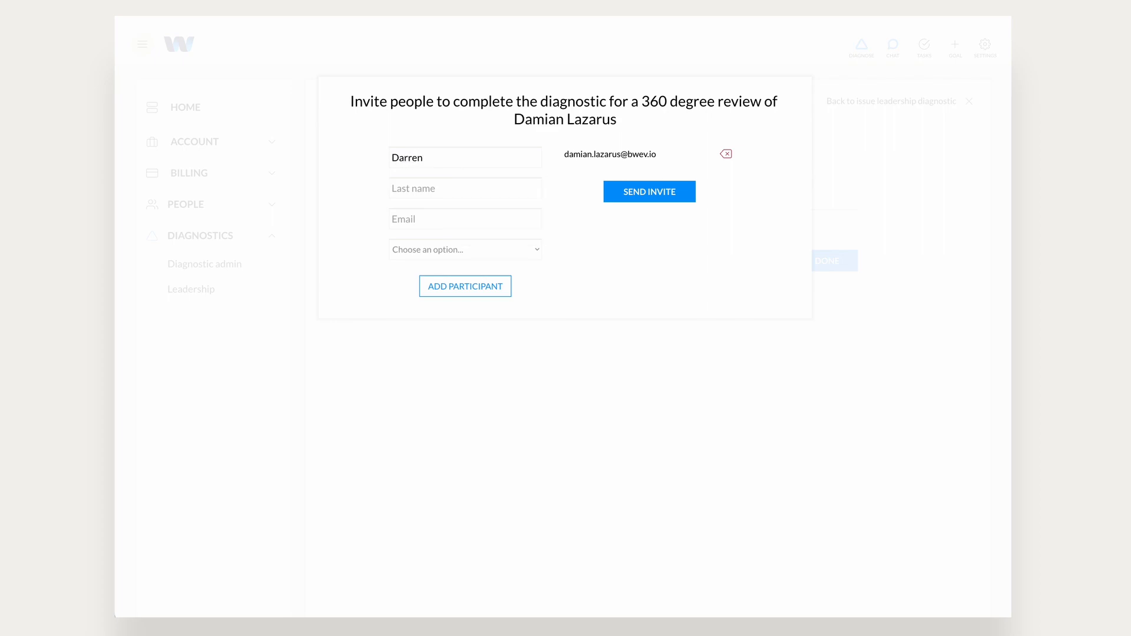
pyautogui.click(465, 219)
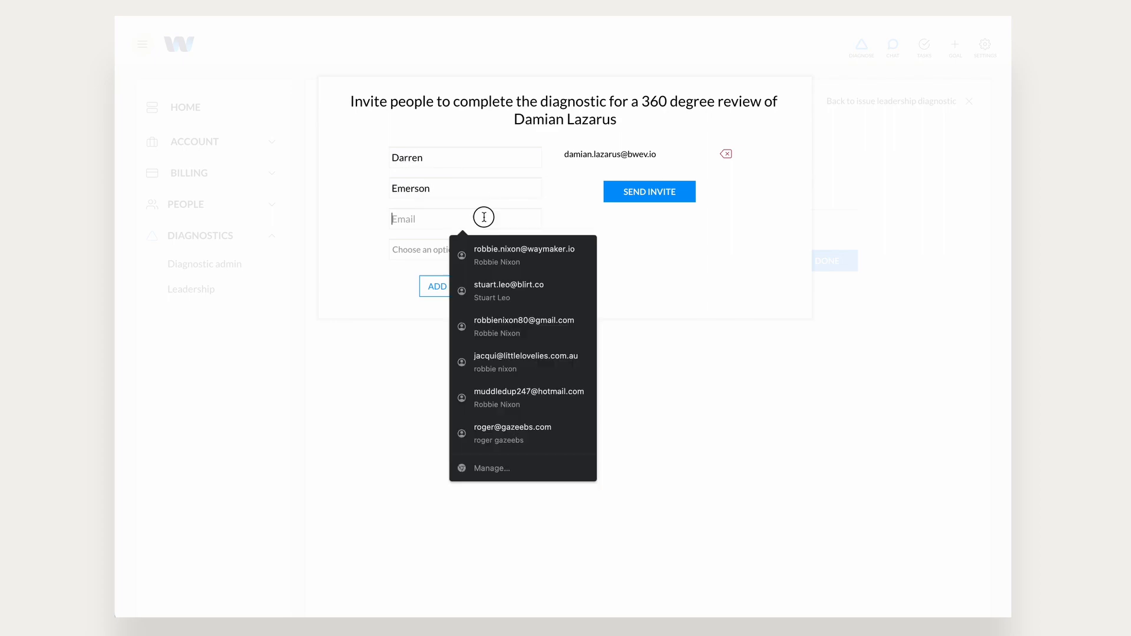
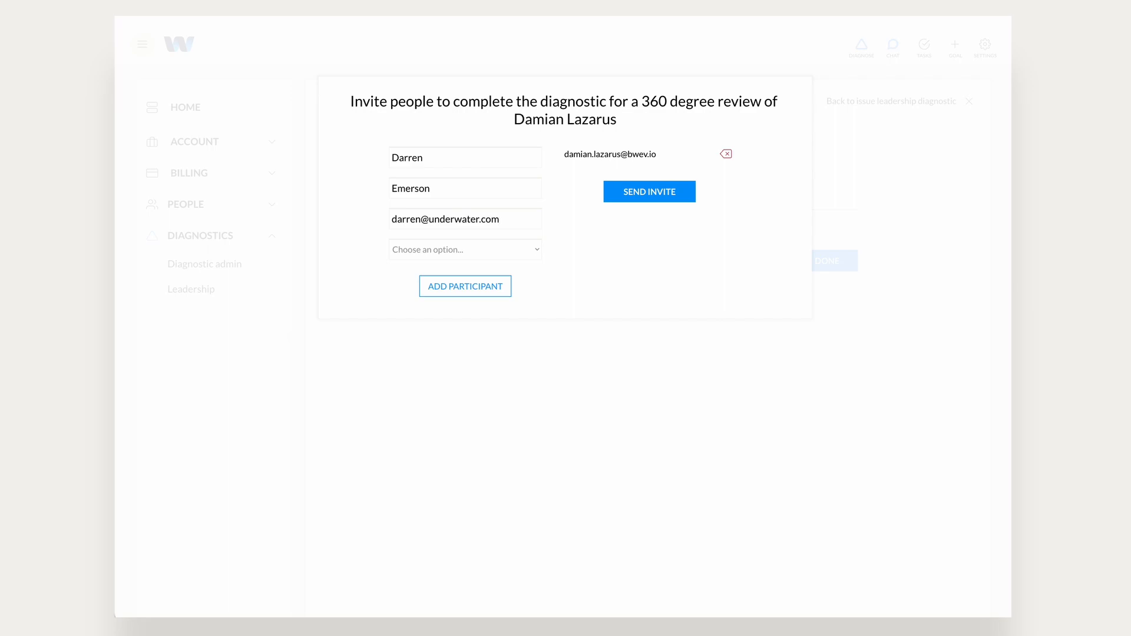
pyautogui.moveTo(523, 250)
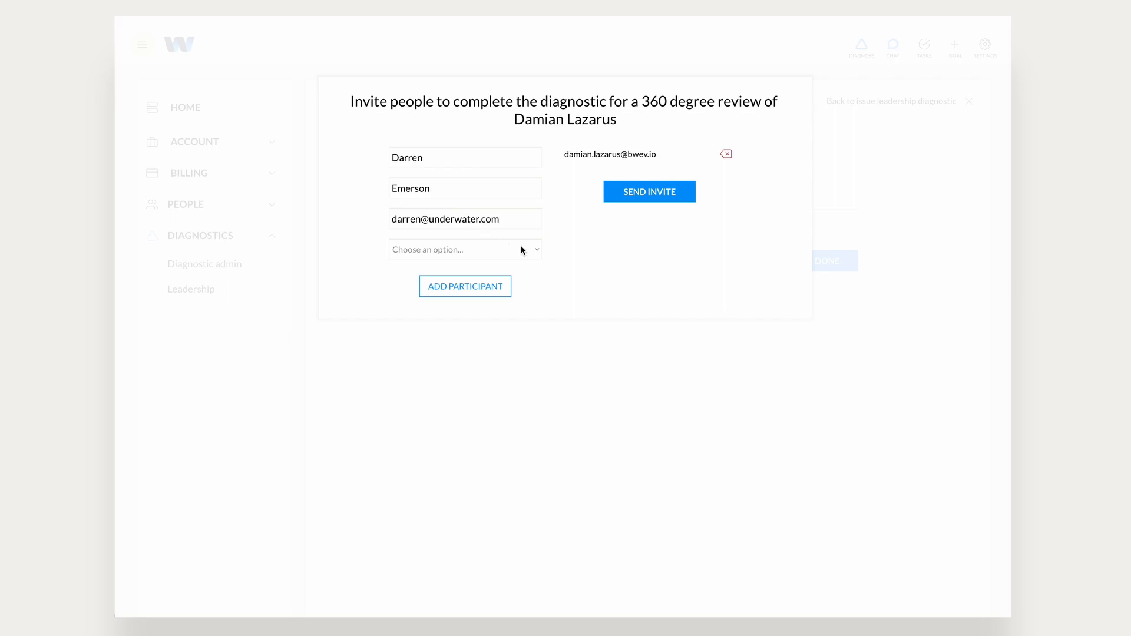
pyautogui.moveTo(515, 155)
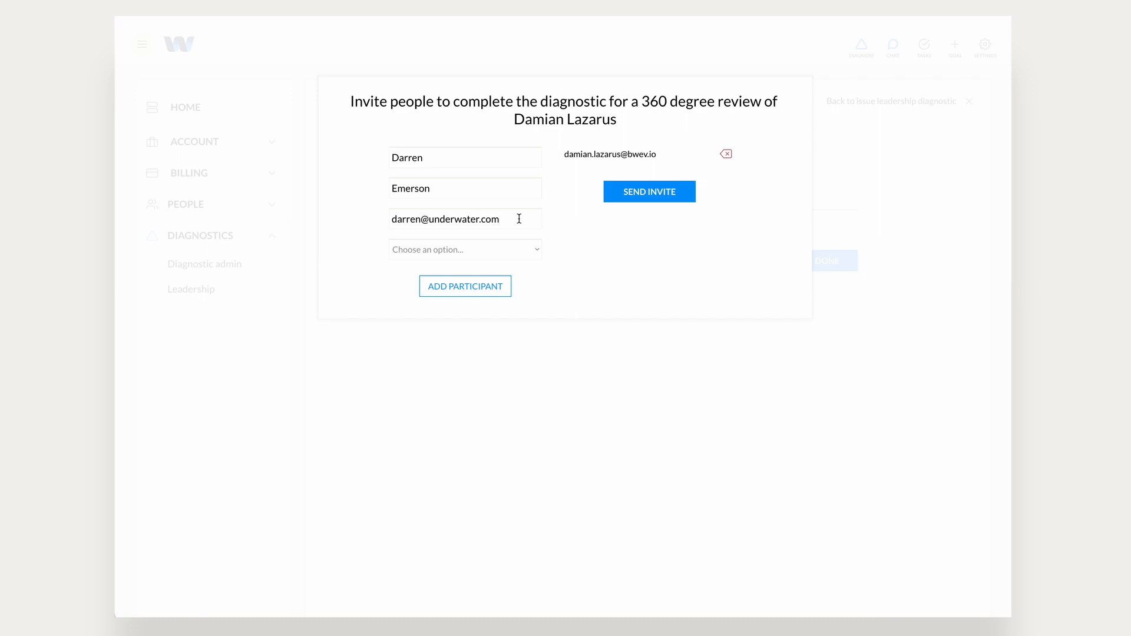
pyautogui.click(466, 249)
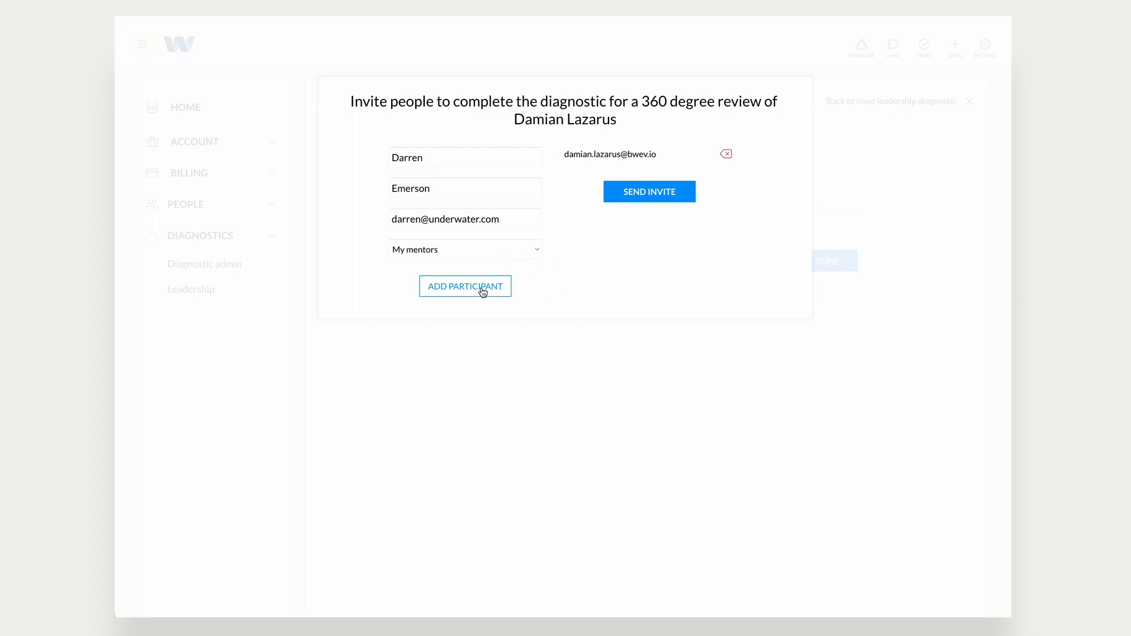
pyautogui.click(465, 285)
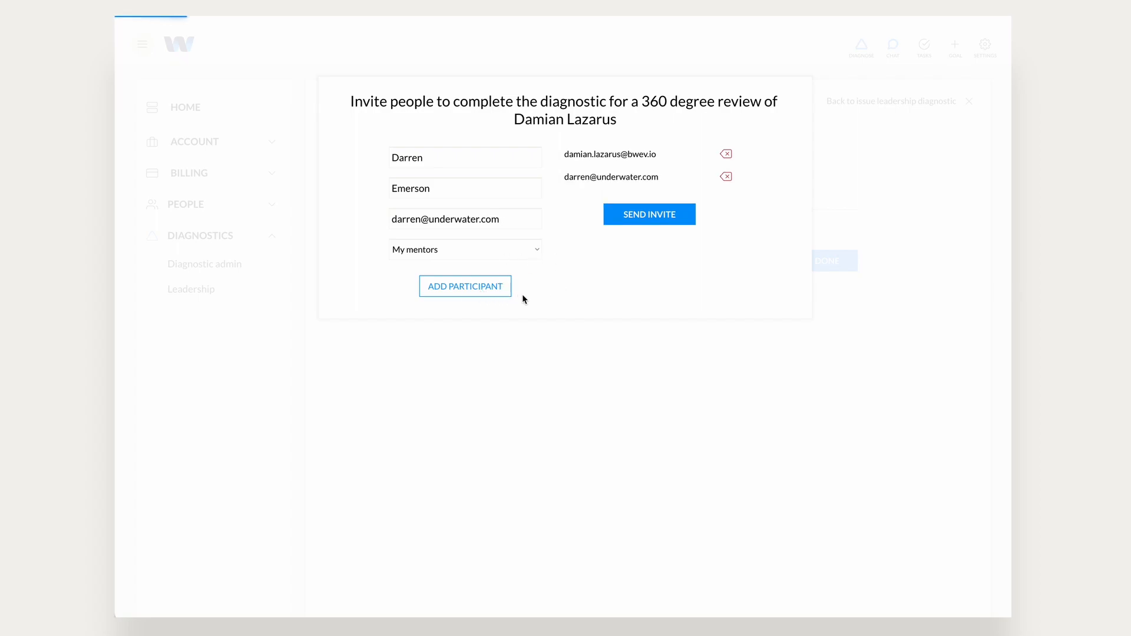
pyautogui.click(466, 286)
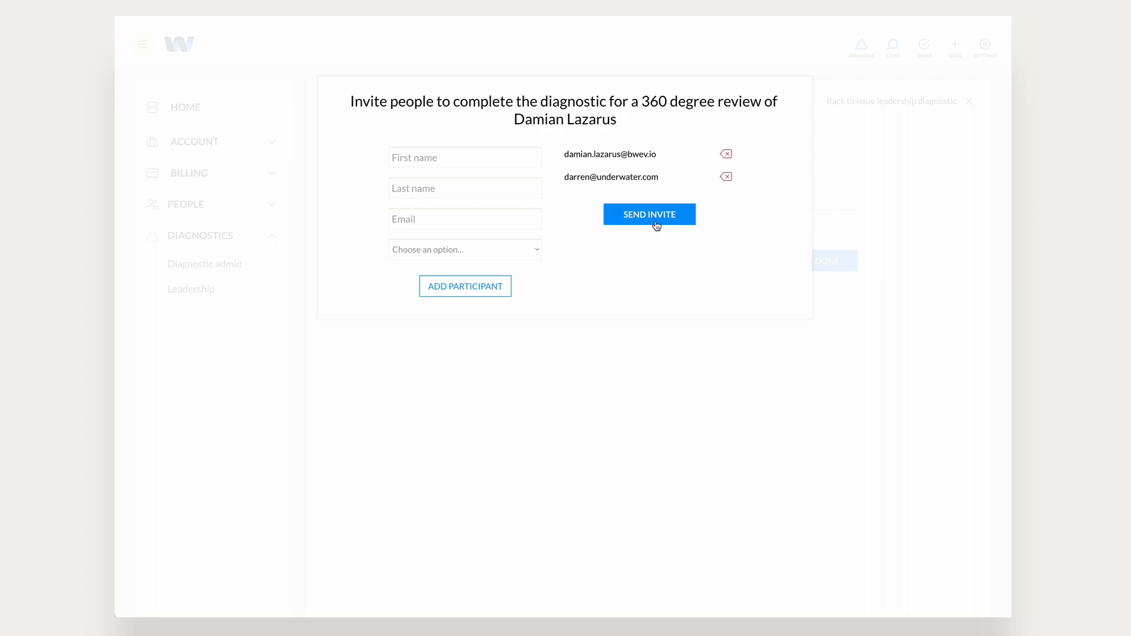
pyautogui.click(649, 214)
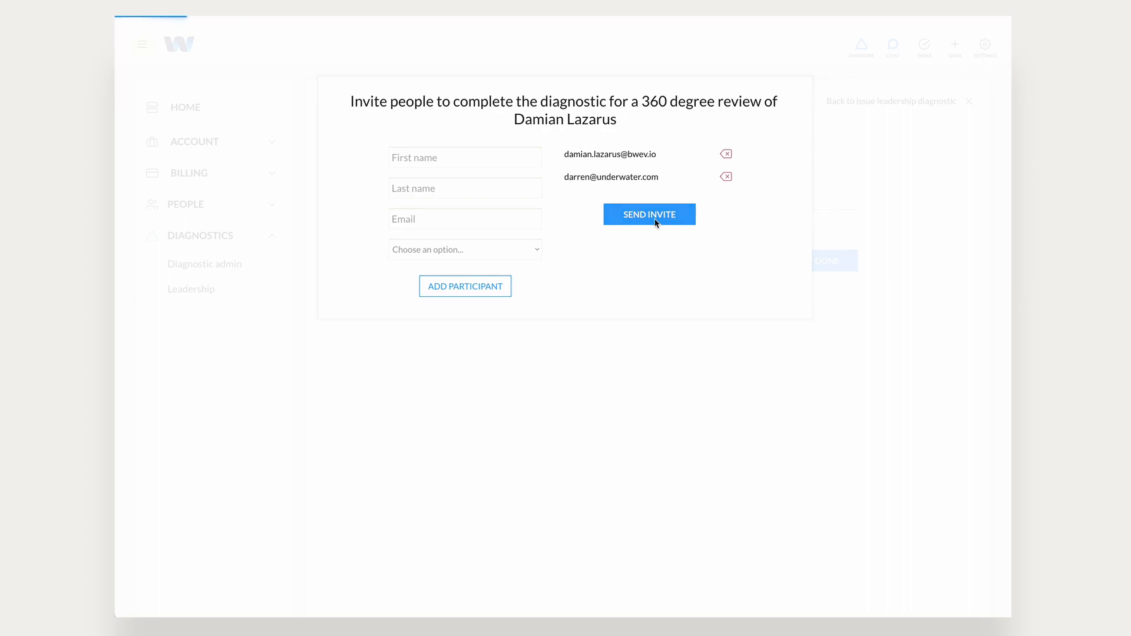
pyautogui.click(649, 214)
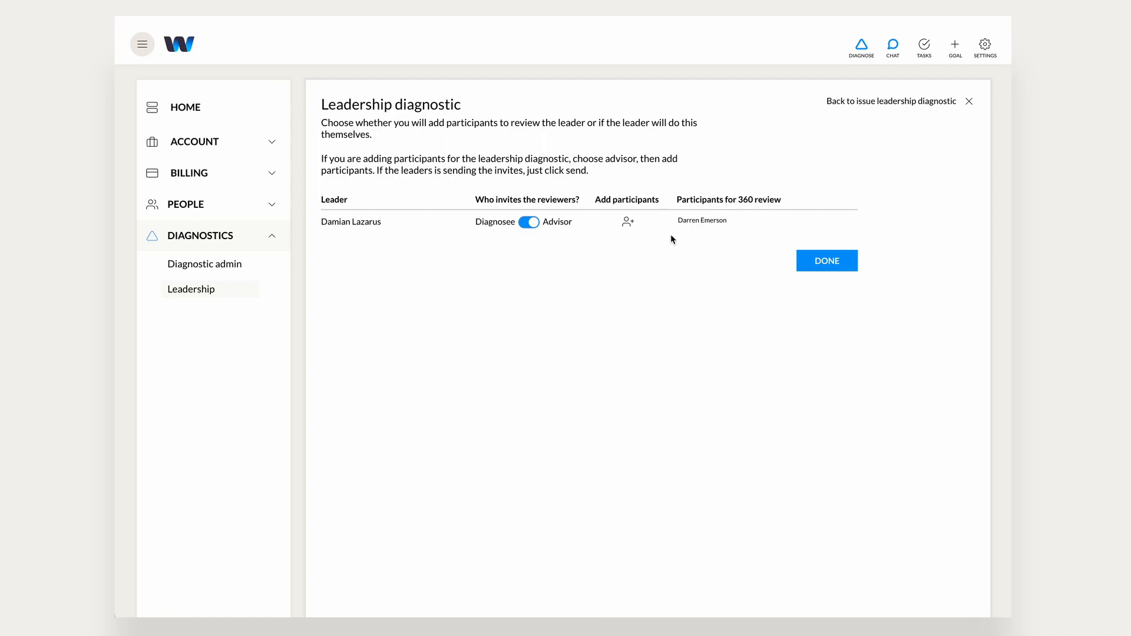
pyautogui.moveTo(627, 222)
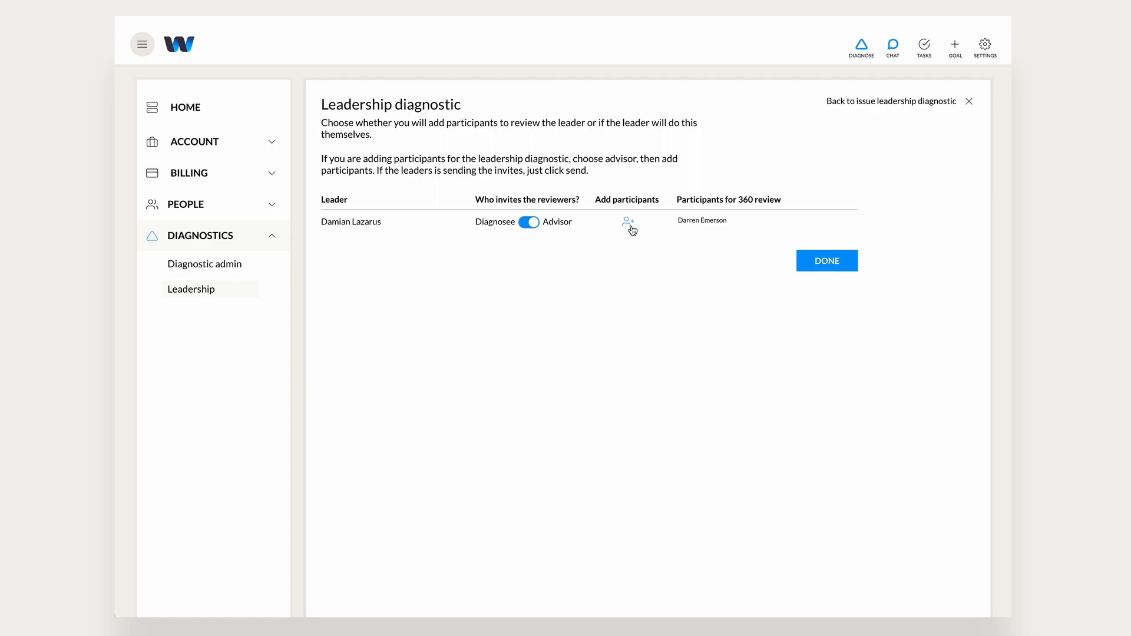
pyautogui.click(826, 261)
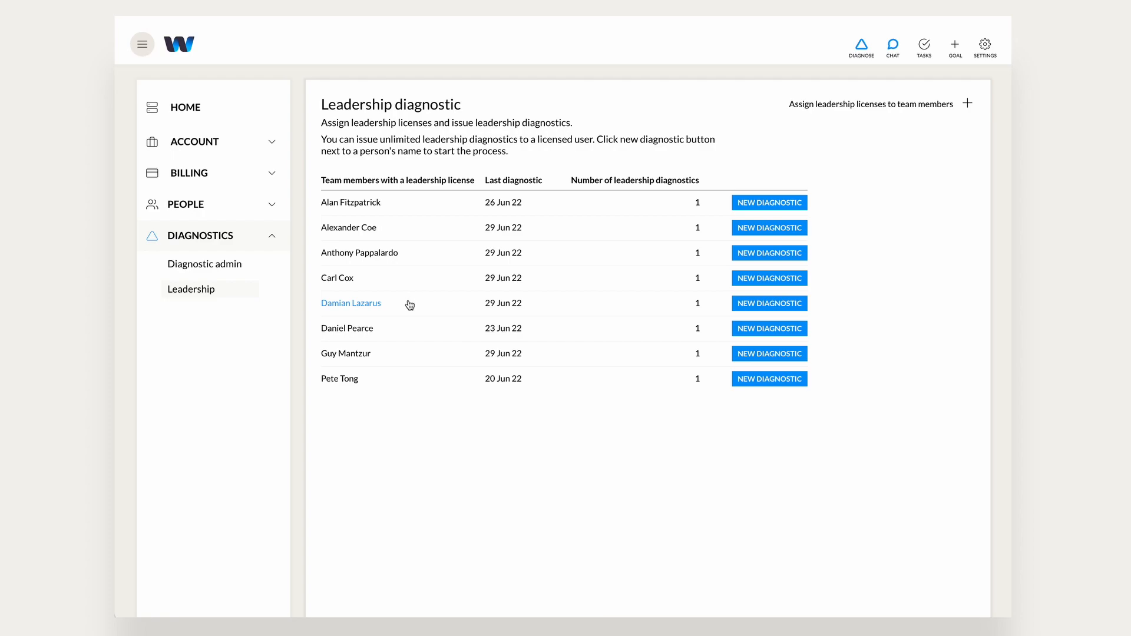
pyautogui.click(769, 303)
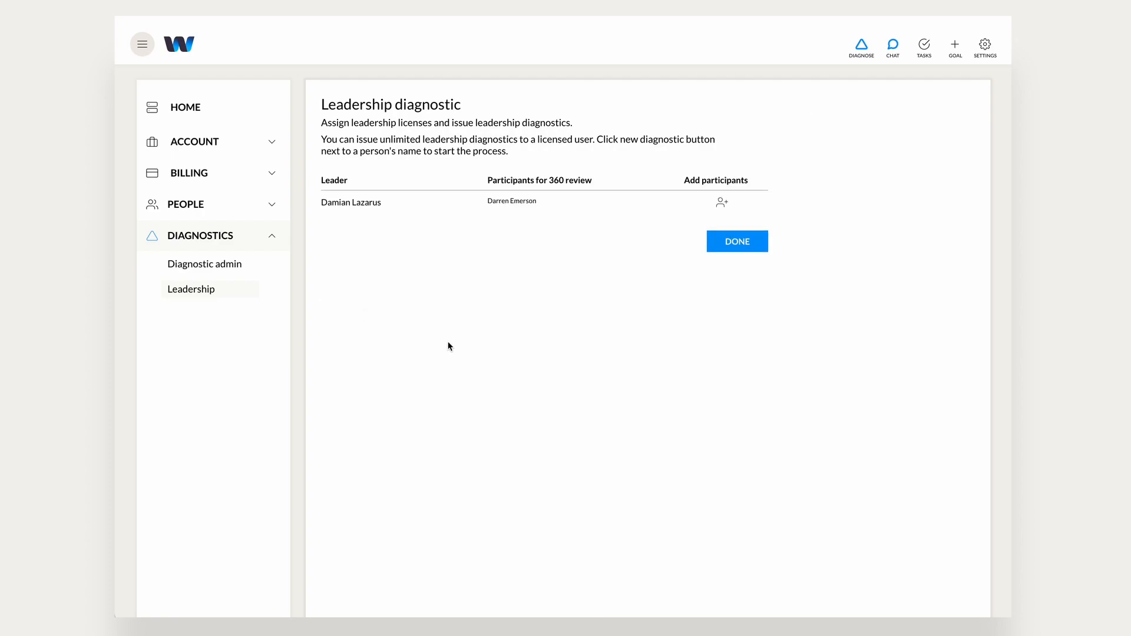
pyautogui.moveTo(721, 204)
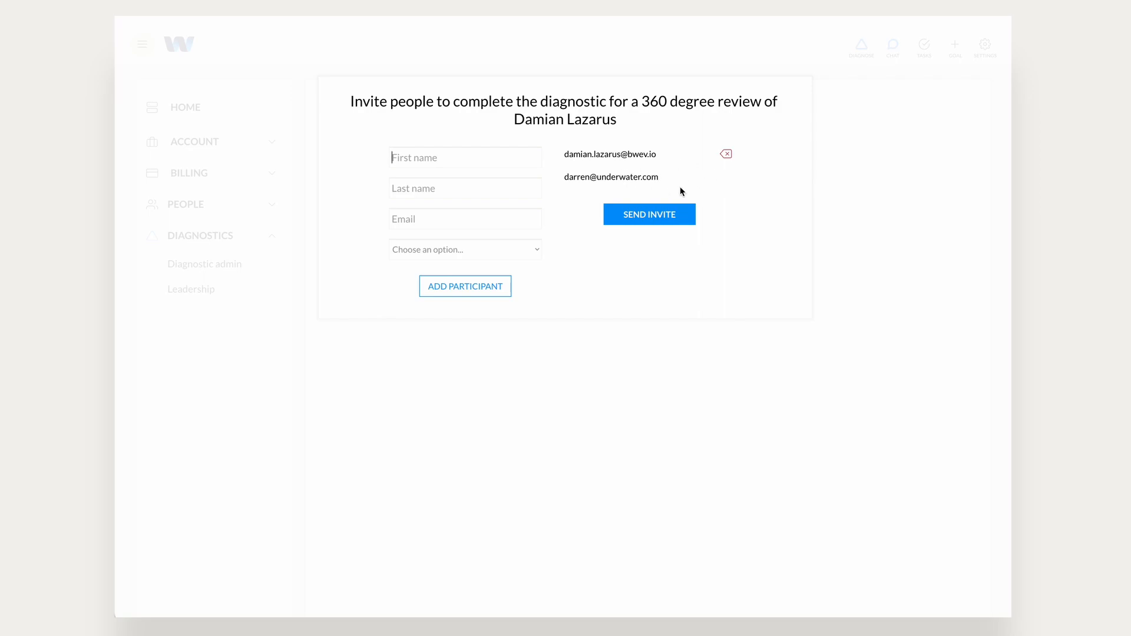
pyautogui.moveTo(562, 251)
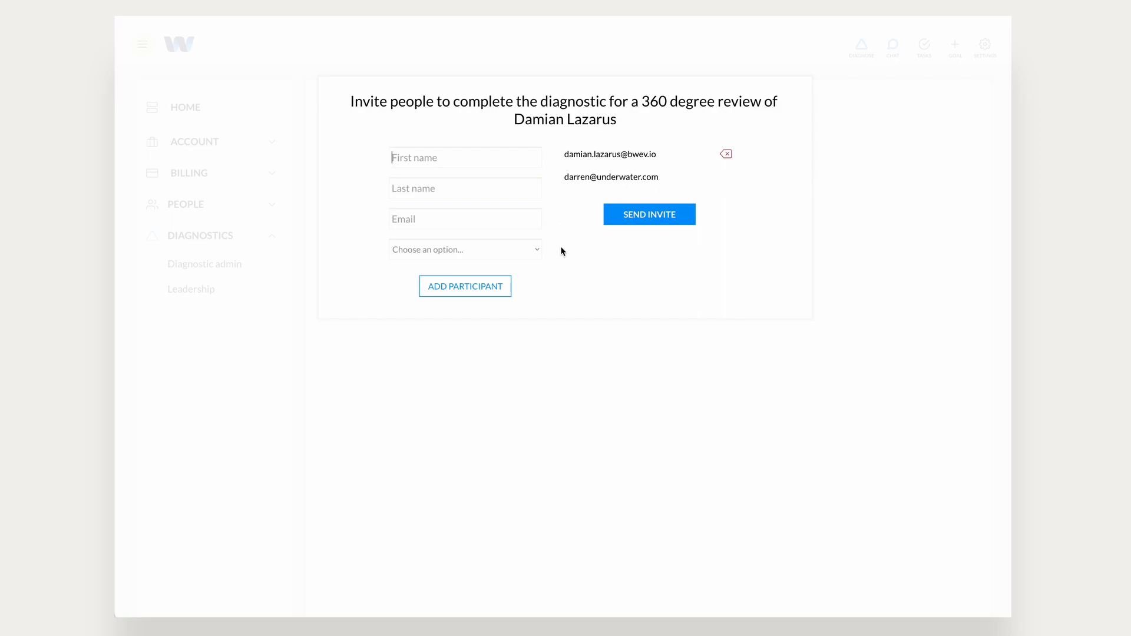
pyautogui.click(649, 213)
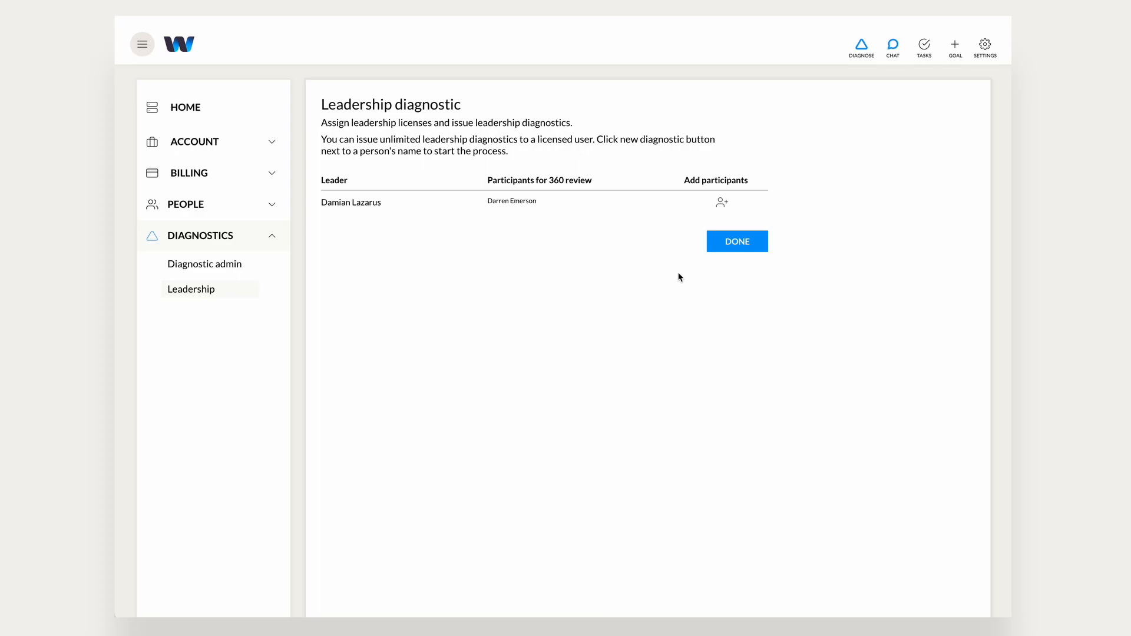
pyautogui.click(737, 241)
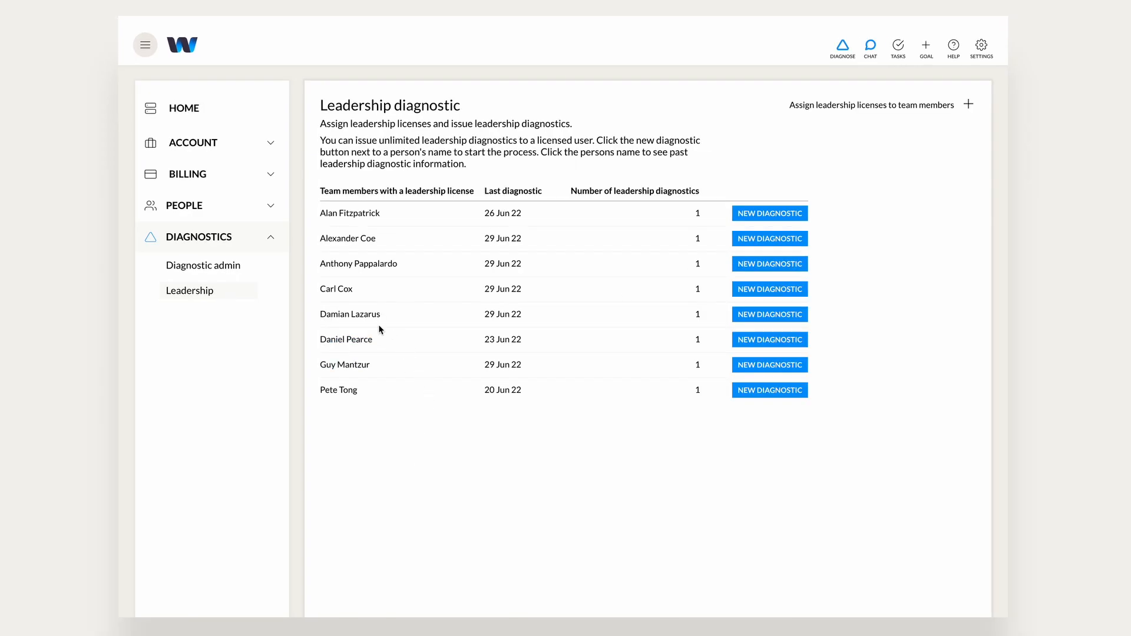
pyautogui.click(350, 314)
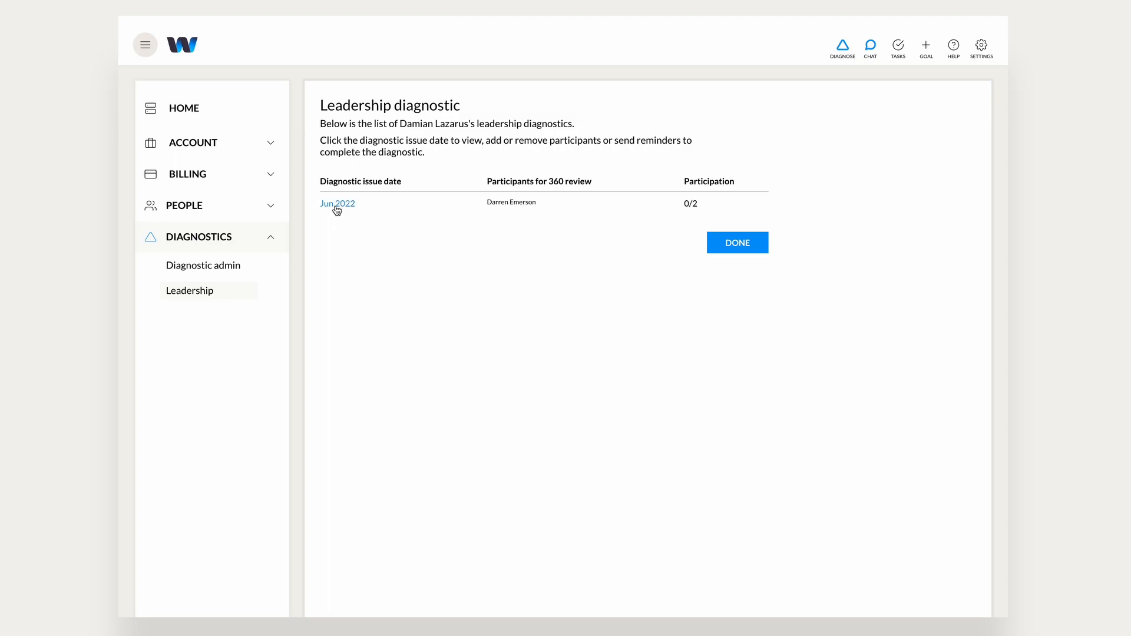
pyautogui.click(337, 203)
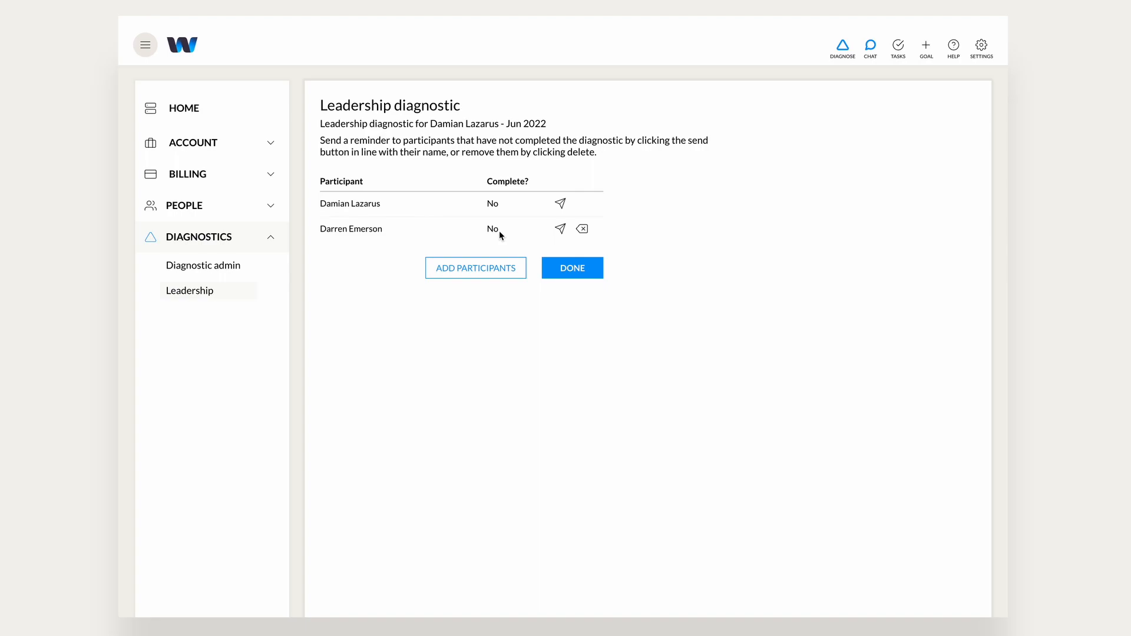
pyautogui.moveTo(523, 232)
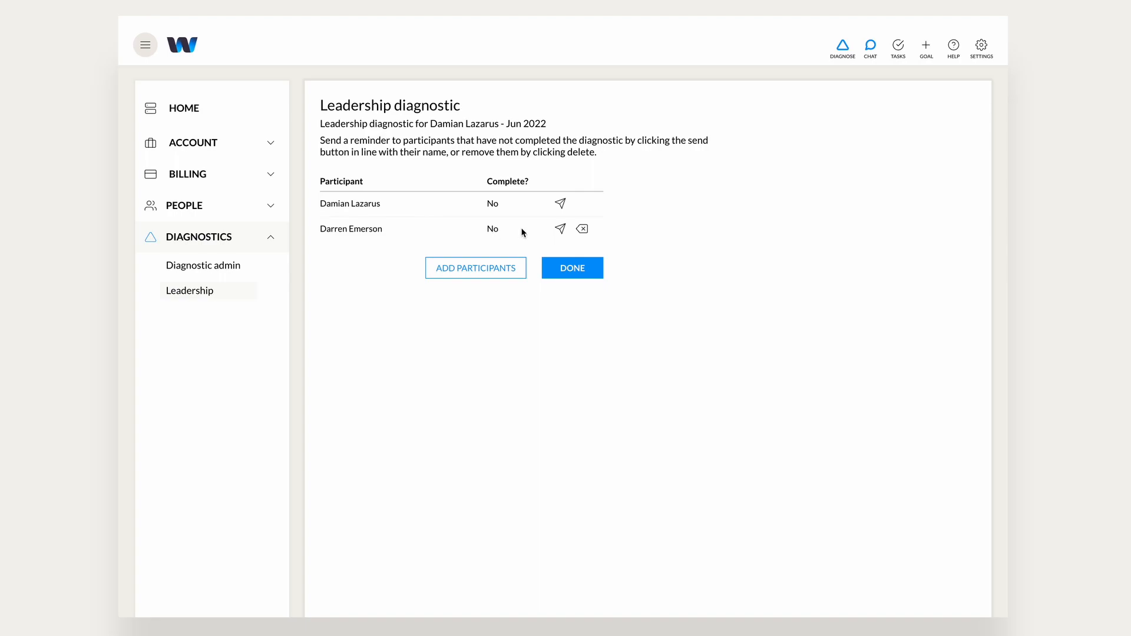
pyautogui.moveTo(560, 204)
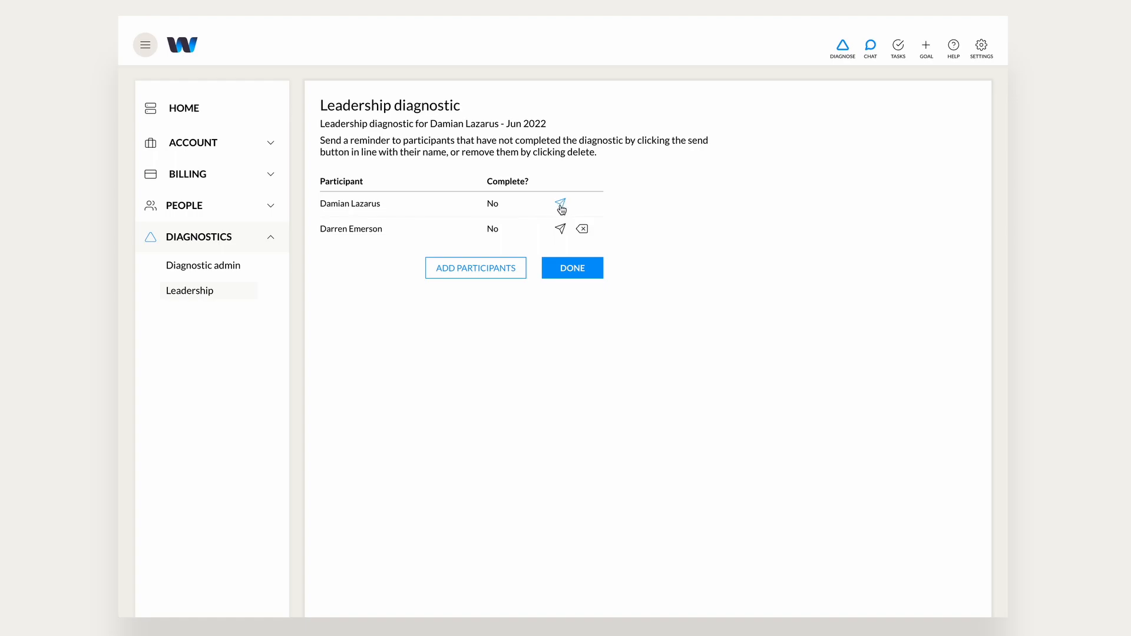
pyautogui.moveTo(493, 276)
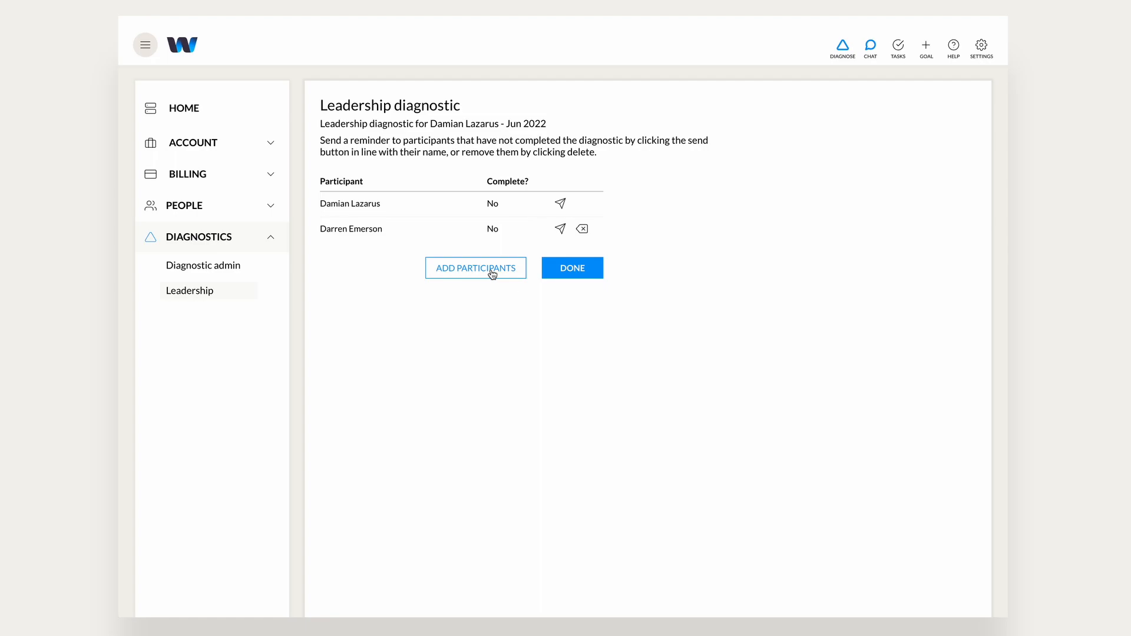
pyautogui.moveTo(586, 240)
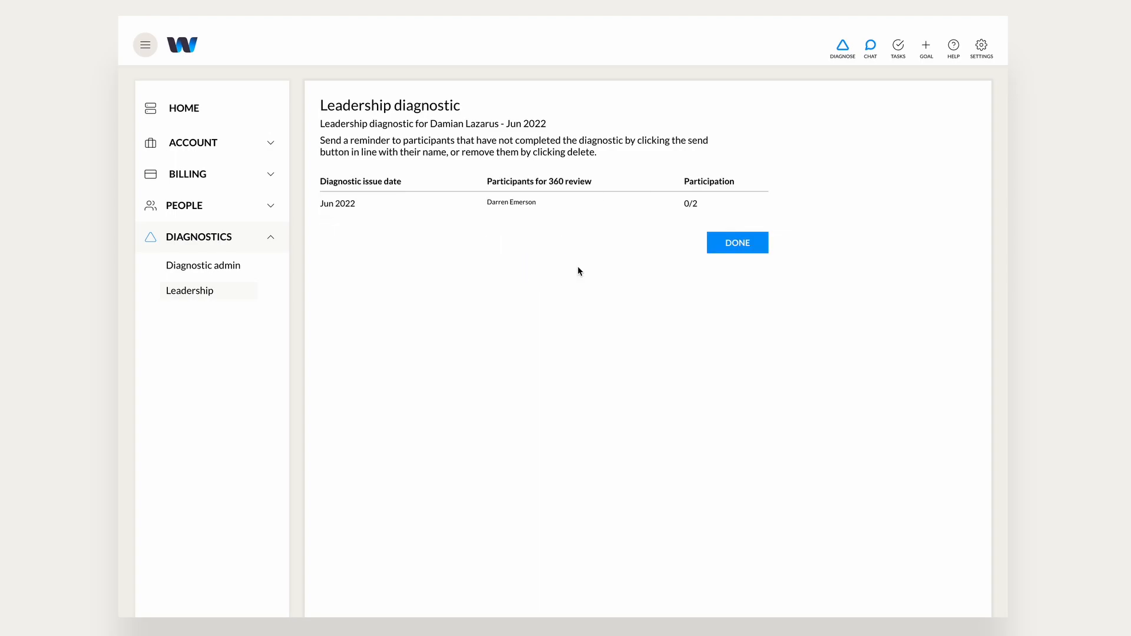
pyautogui.click(737, 242)
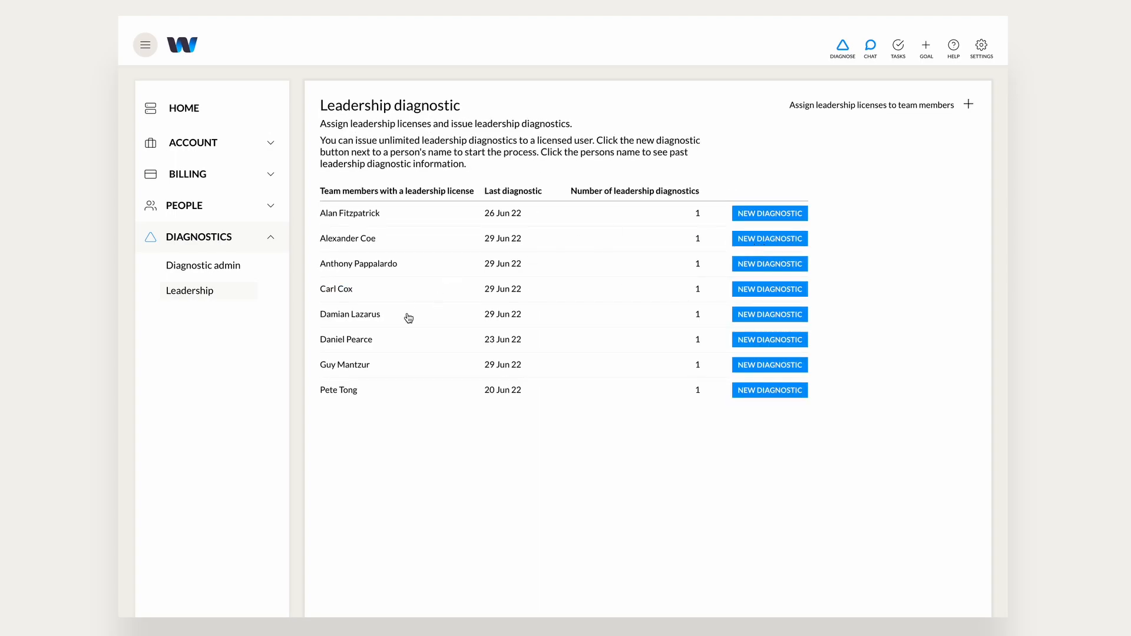
pyautogui.click(338, 390)
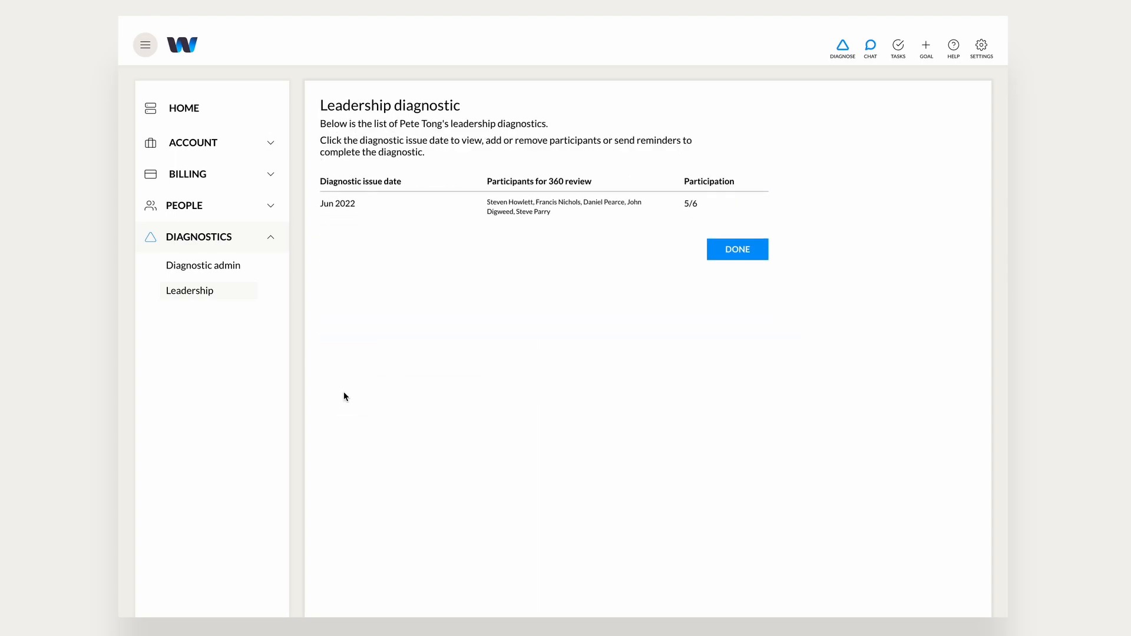
pyautogui.moveTo(485, 233)
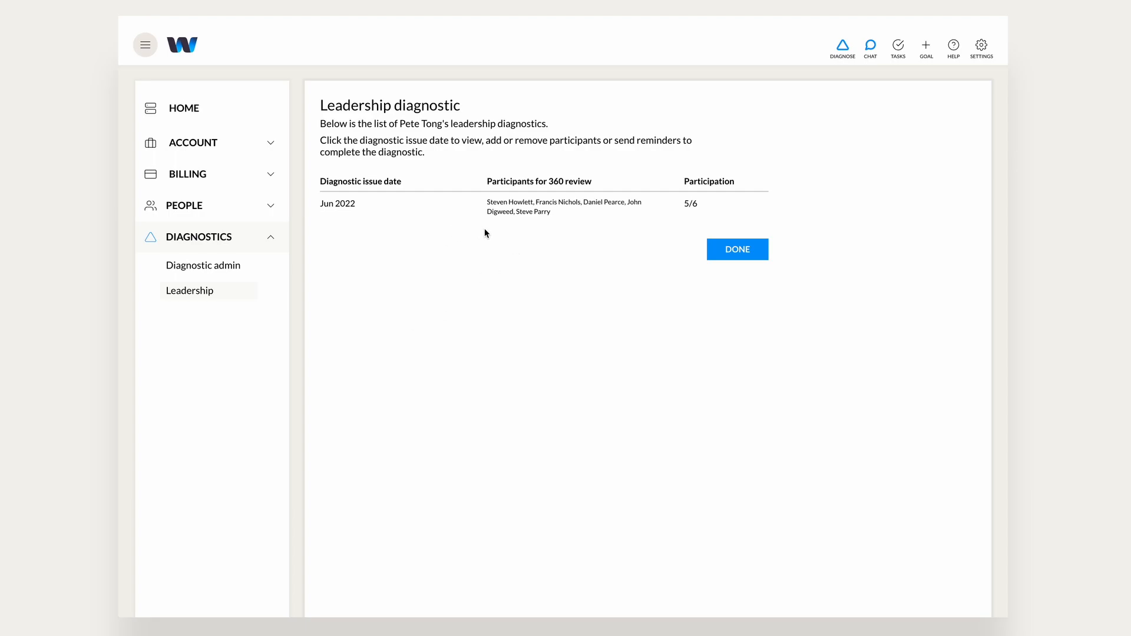
pyautogui.moveTo(535, 231)
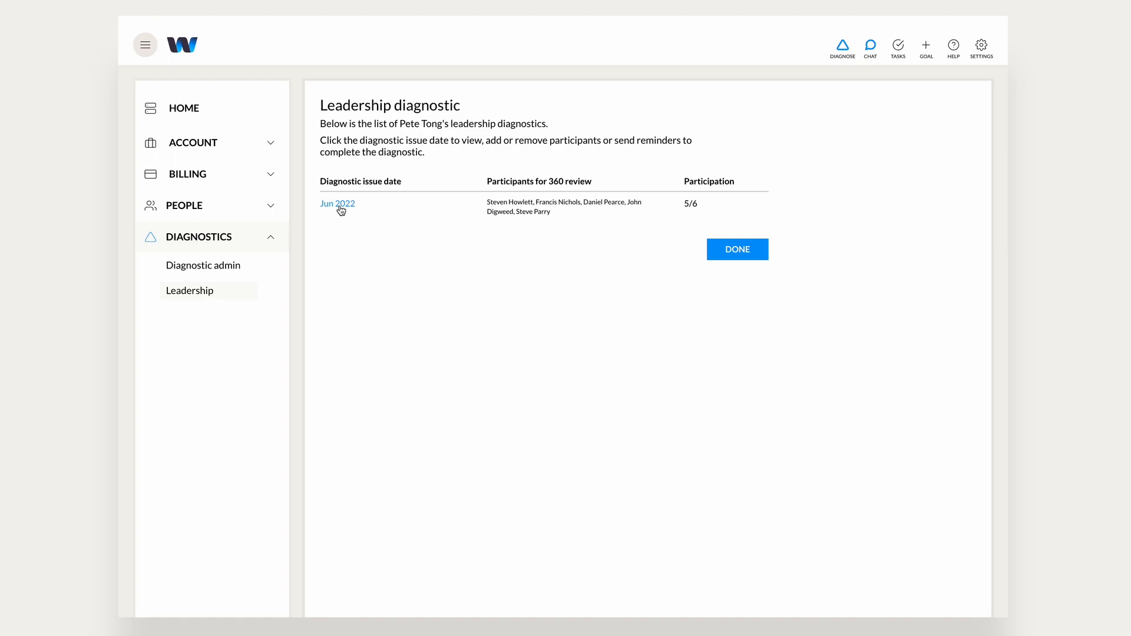
pyautogui.click(337, 203)
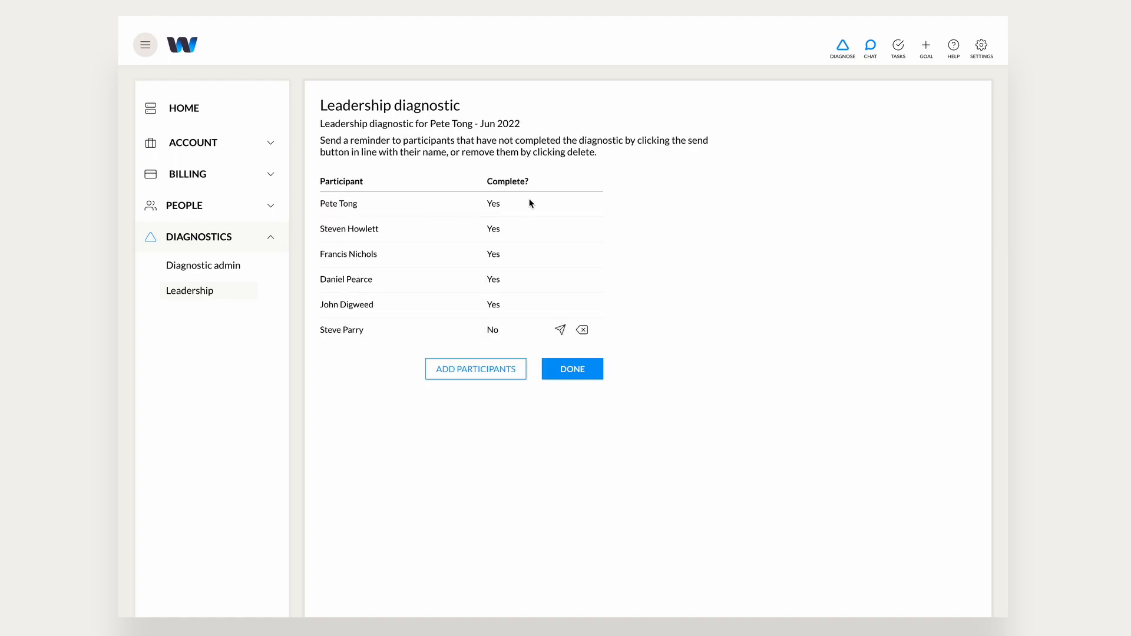
pyautogui.moveTo(526, 337)
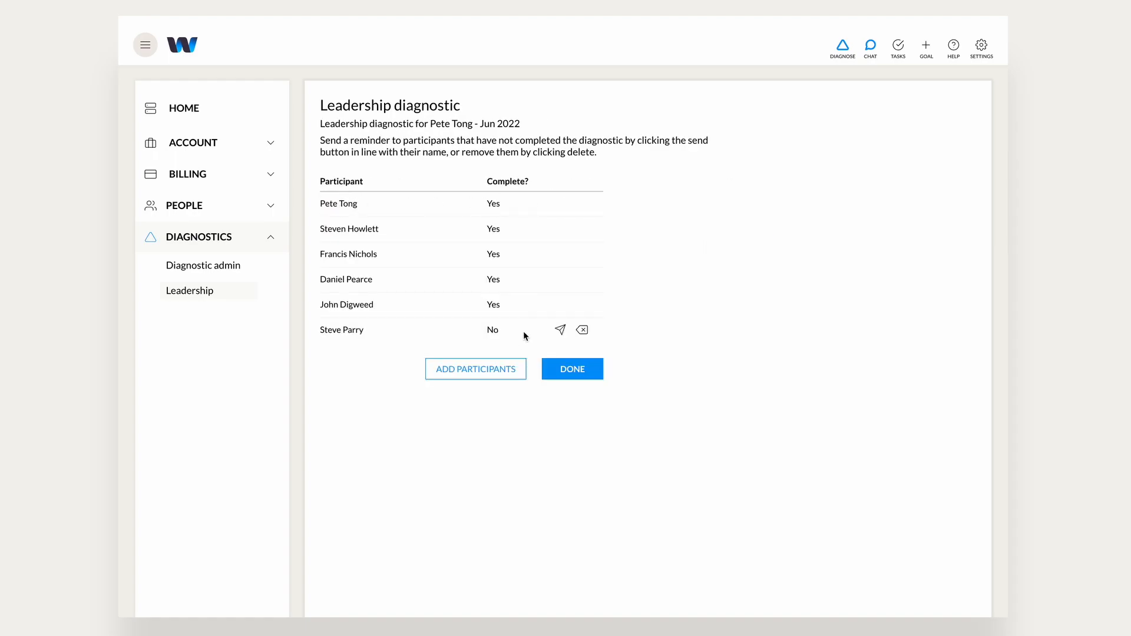
pyautogui.moveTo(560, 330)
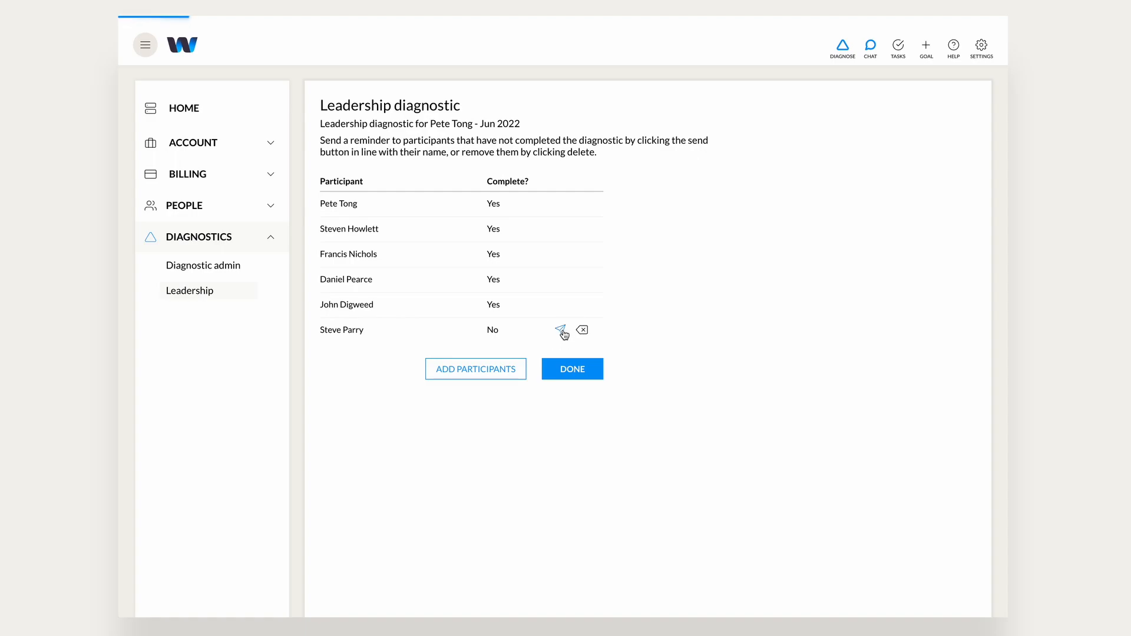
pyautogui.moveTo(332, 343)
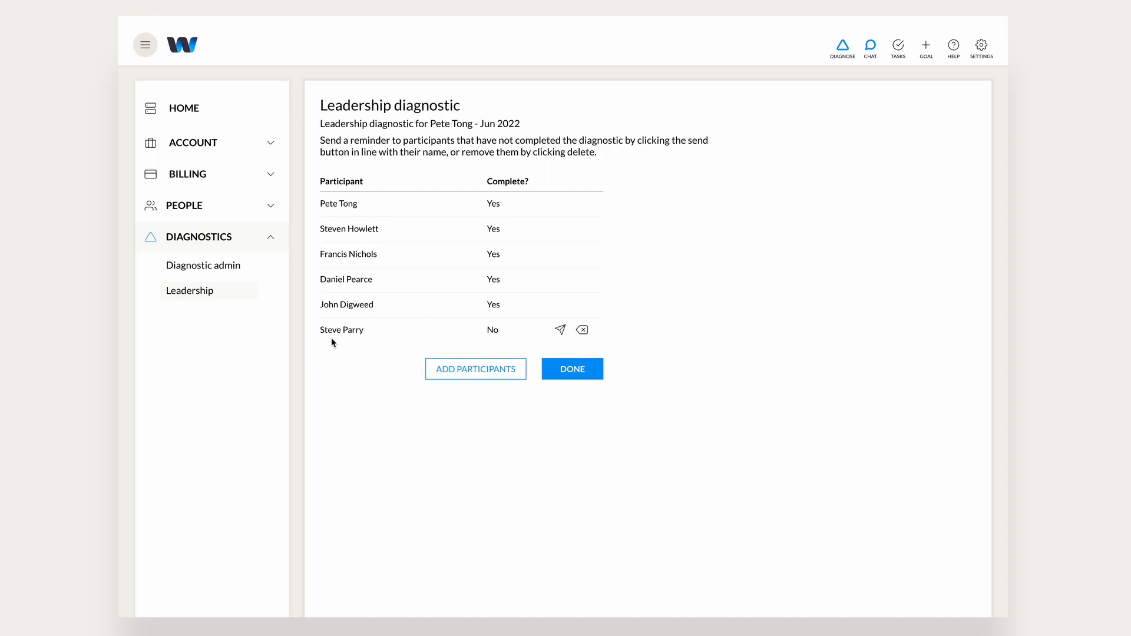
pyautogui.moveTo(521, 345)
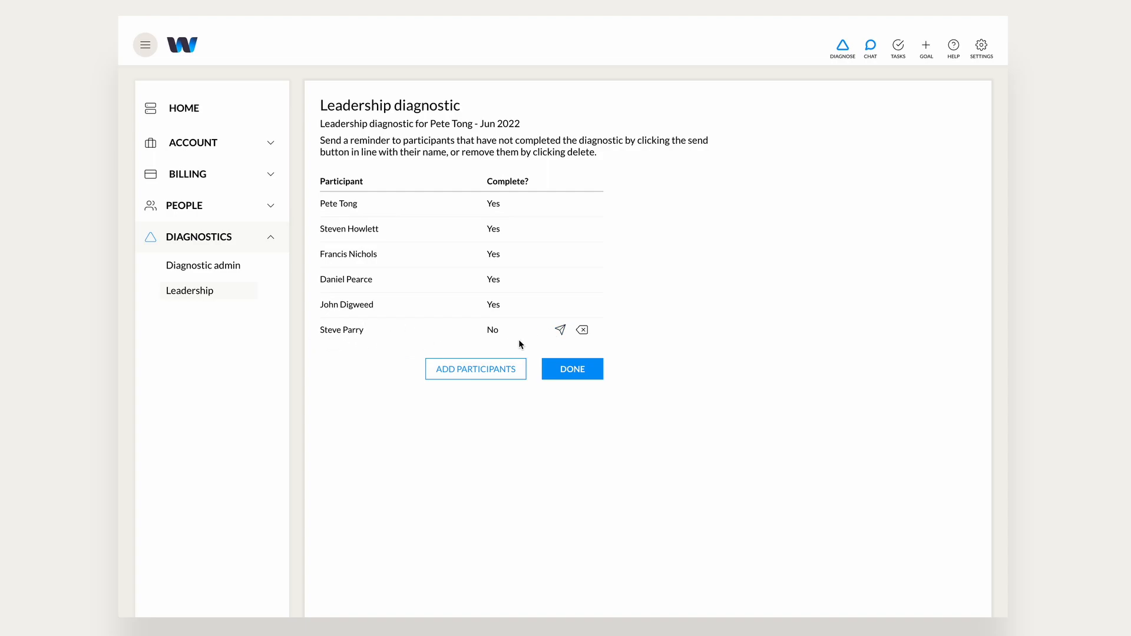
pyautogui.click(572, 369)
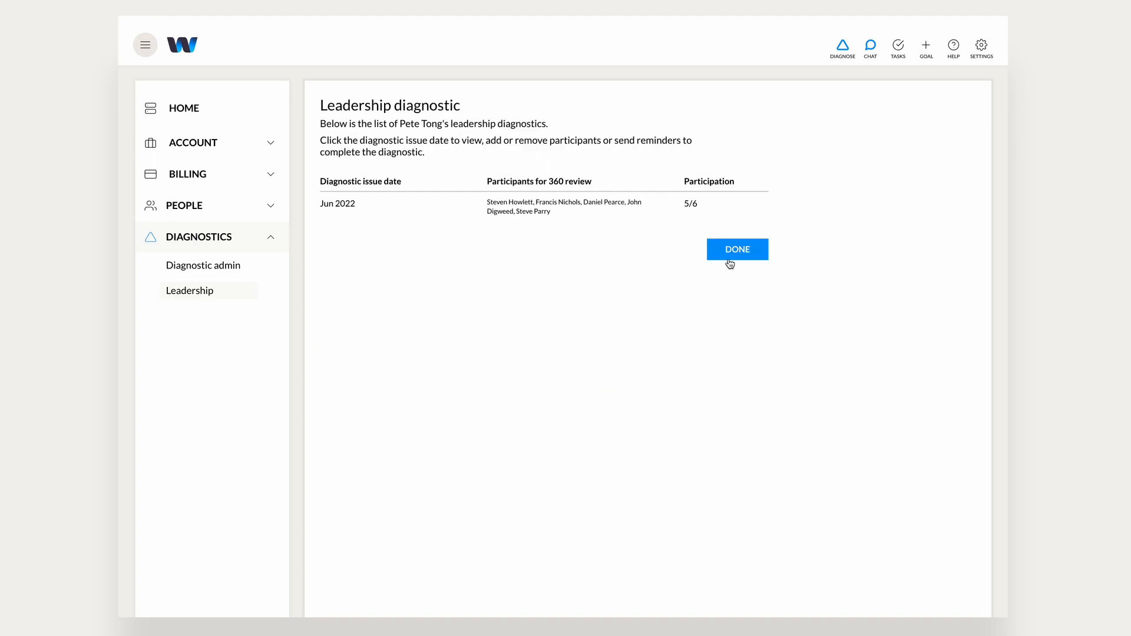
pyautogui.click(737, 249)
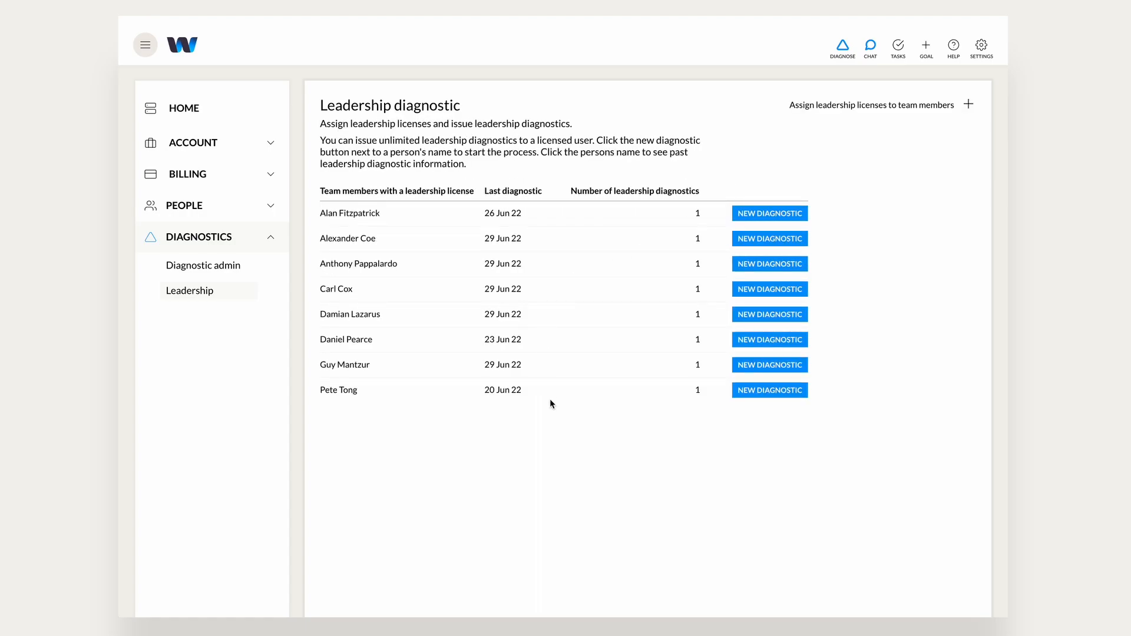
pyautogui.moveTo(556, 430)
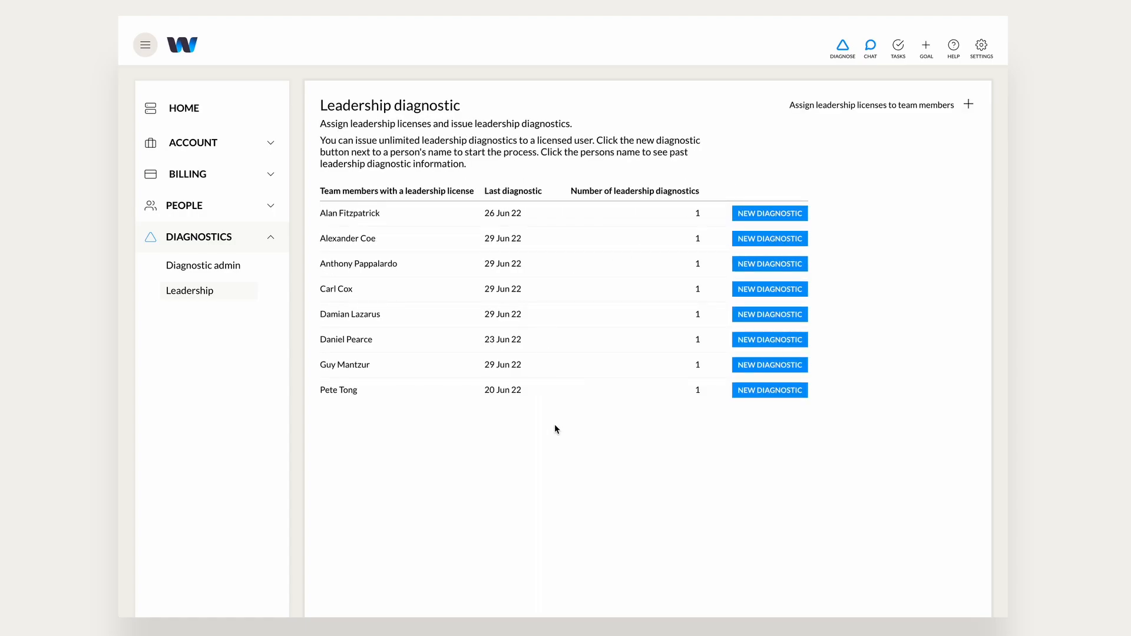